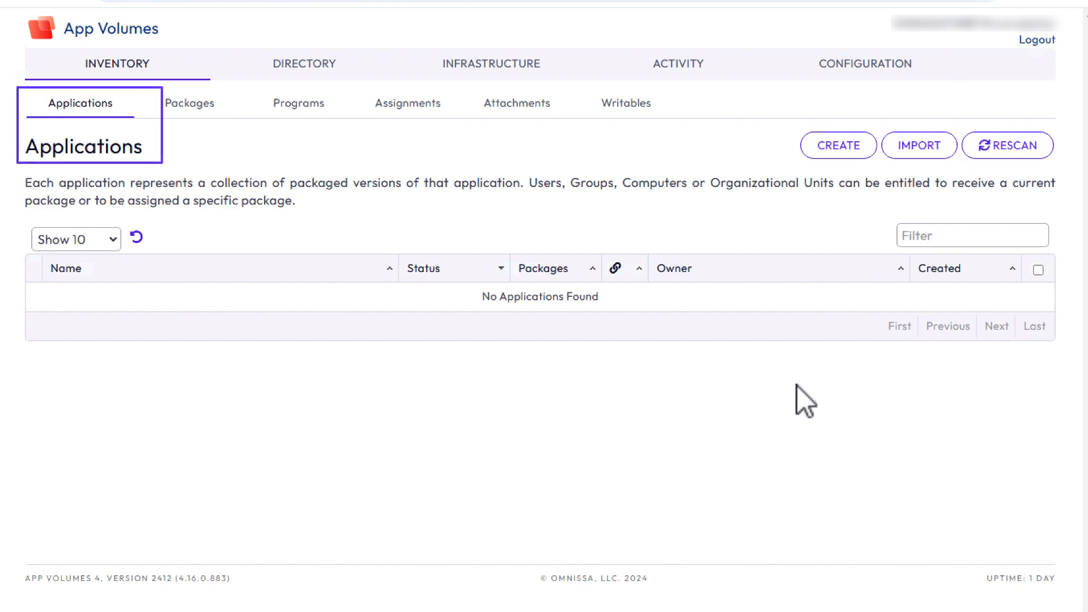
mouse_move(837, 145)
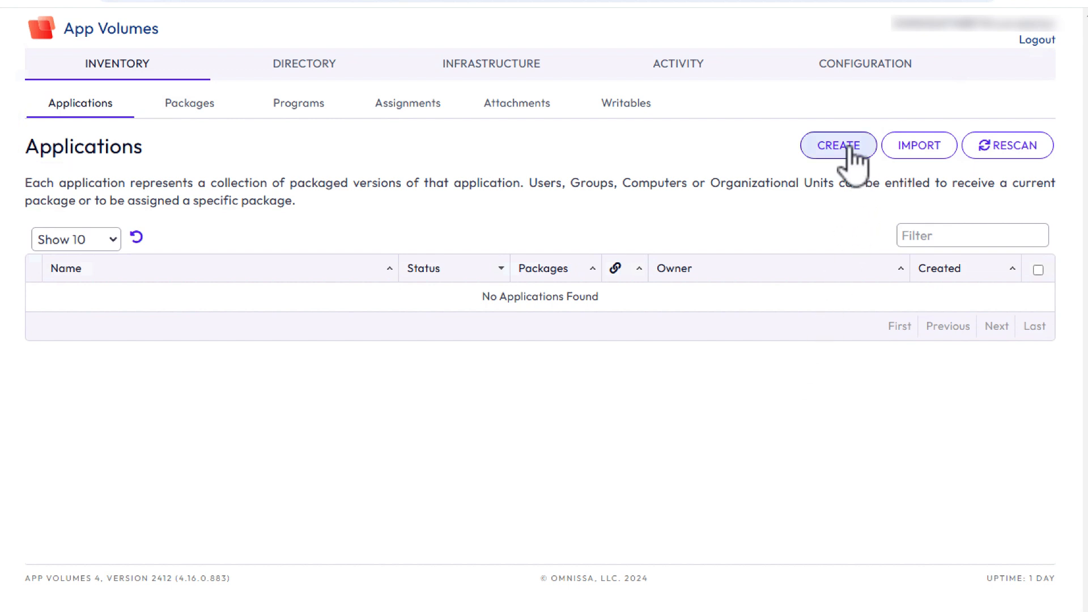
Begin a new application and enter the name Notepad++ in its form
click(838, 145)
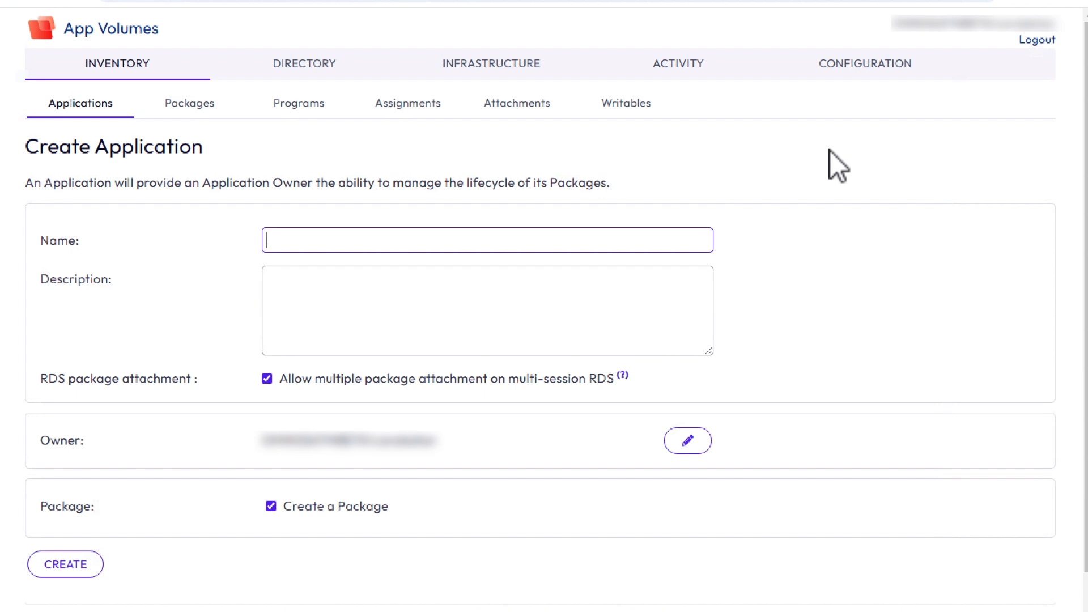
mouse_move(509, 257)
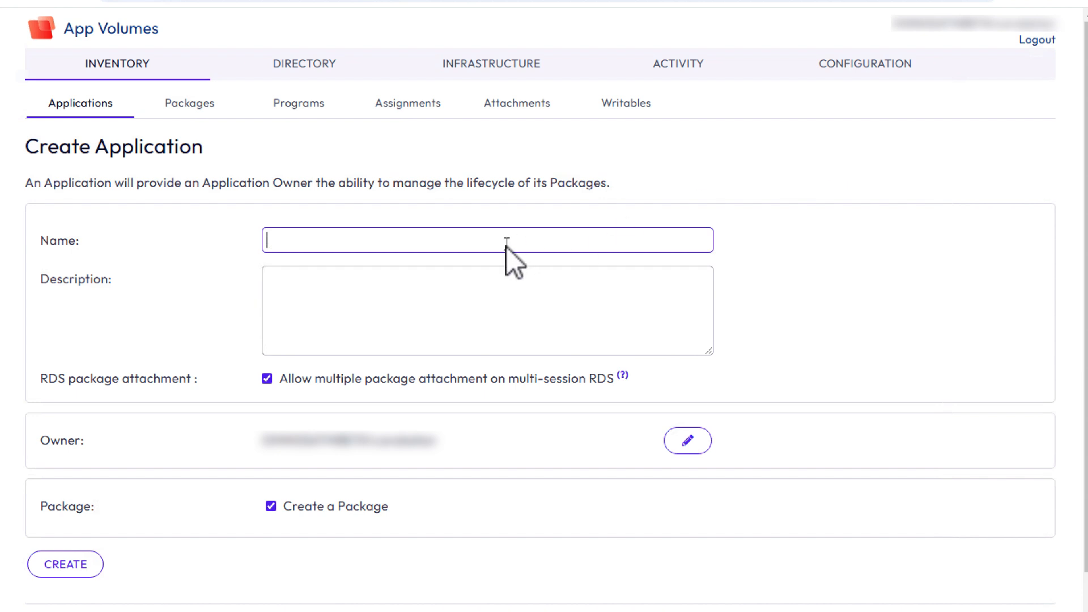
text(Notep)
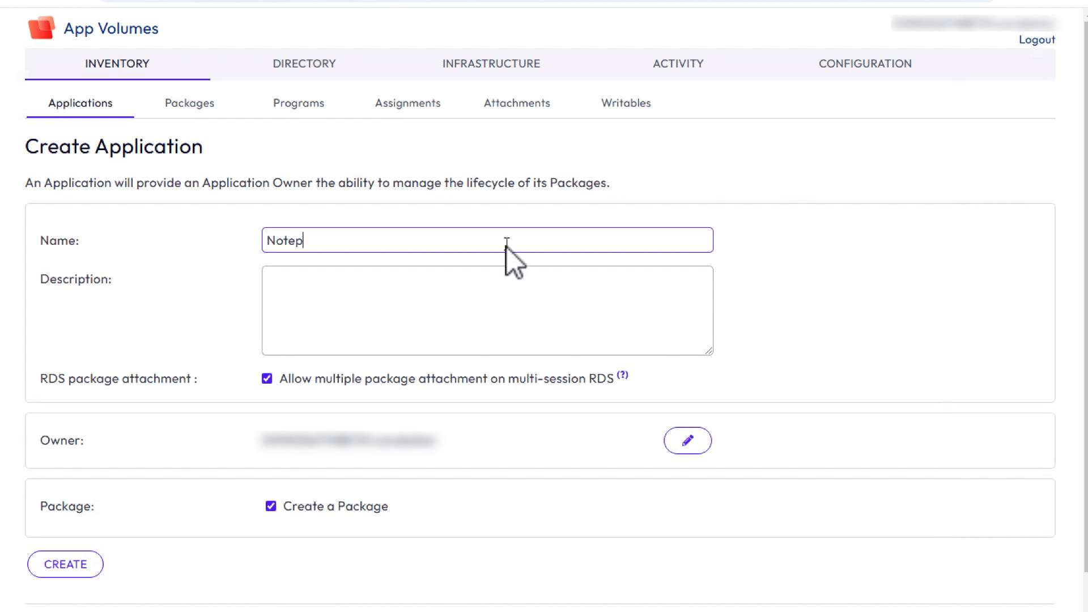
text(ad++)
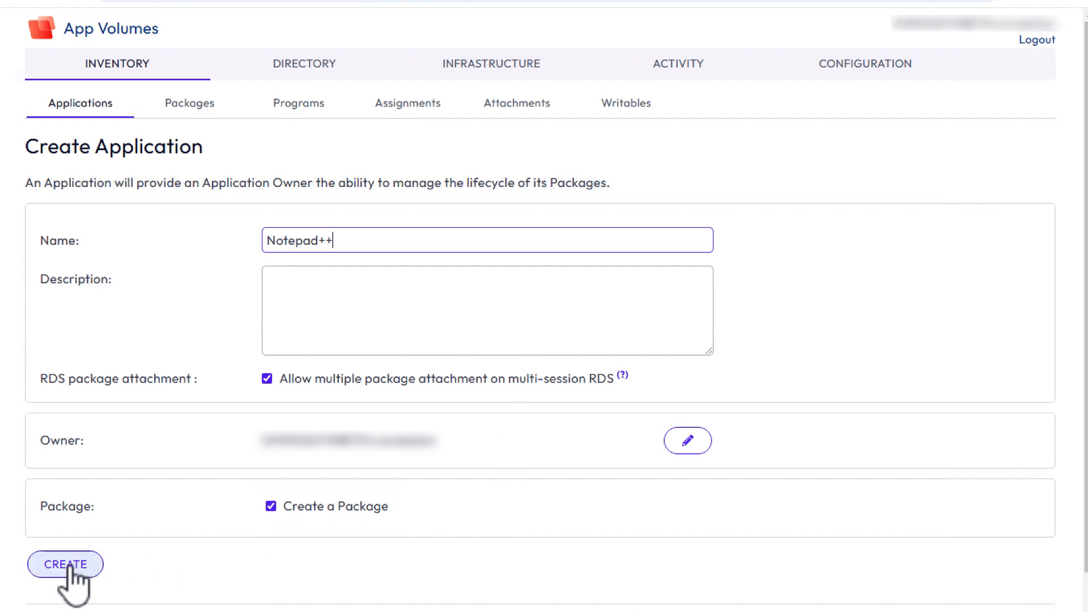
Submit and confirm the Notepad++ application, landing on its package form
click(64, 564)
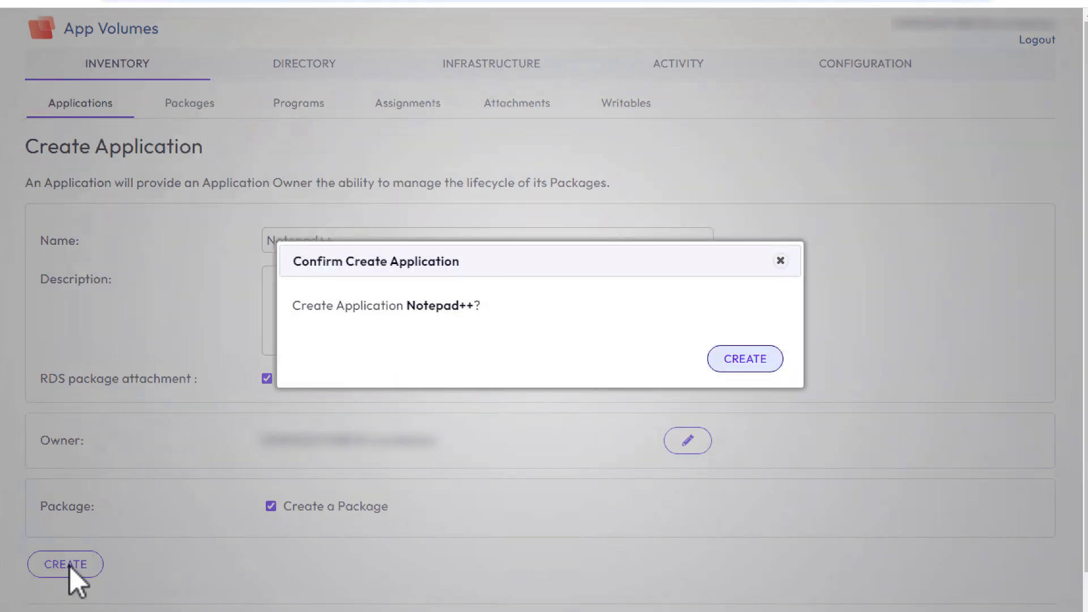
click(744, 359)
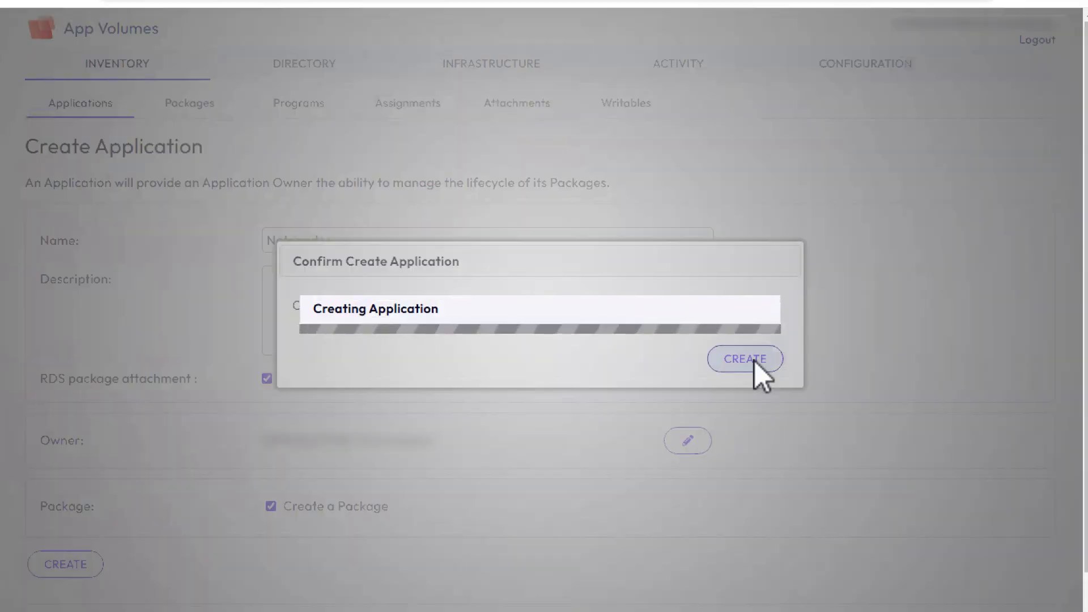
click(745, 359)
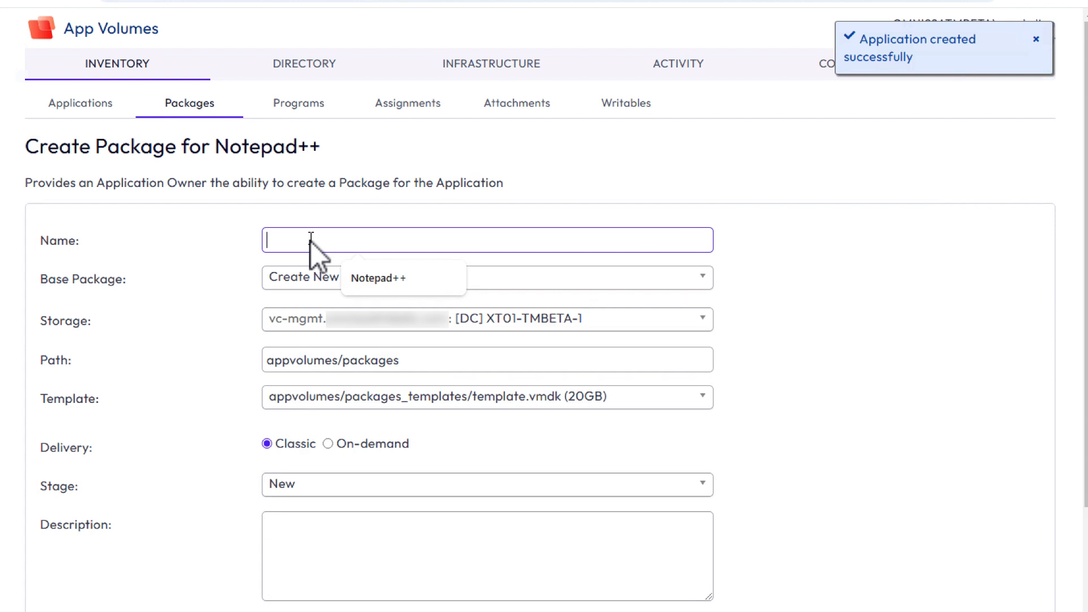
Enter the package name Notepad++ 7 and choose On-demand delivery
text(Note)
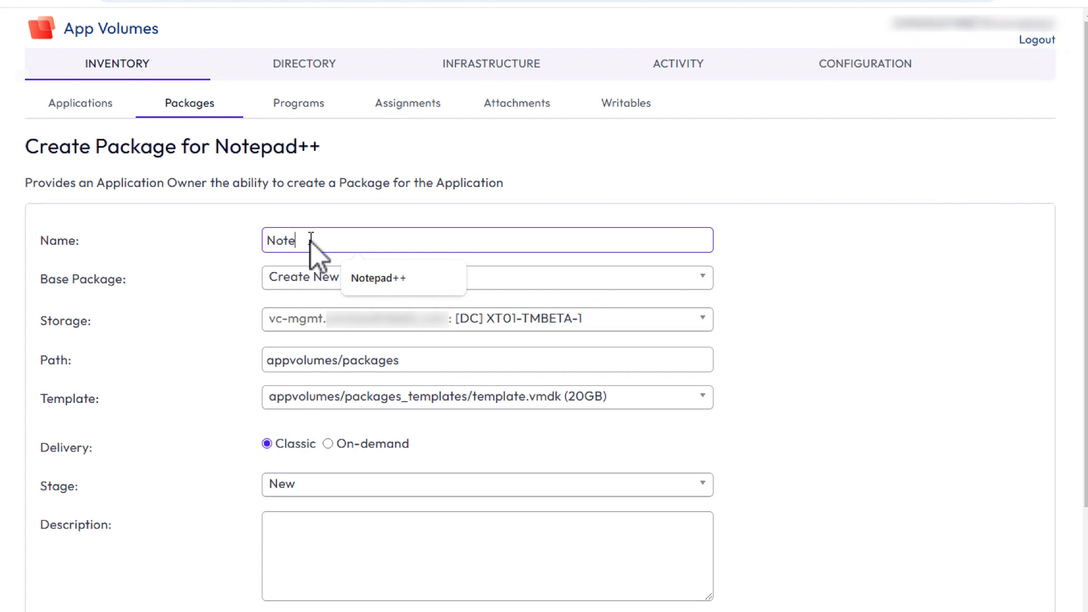
text(pad++)
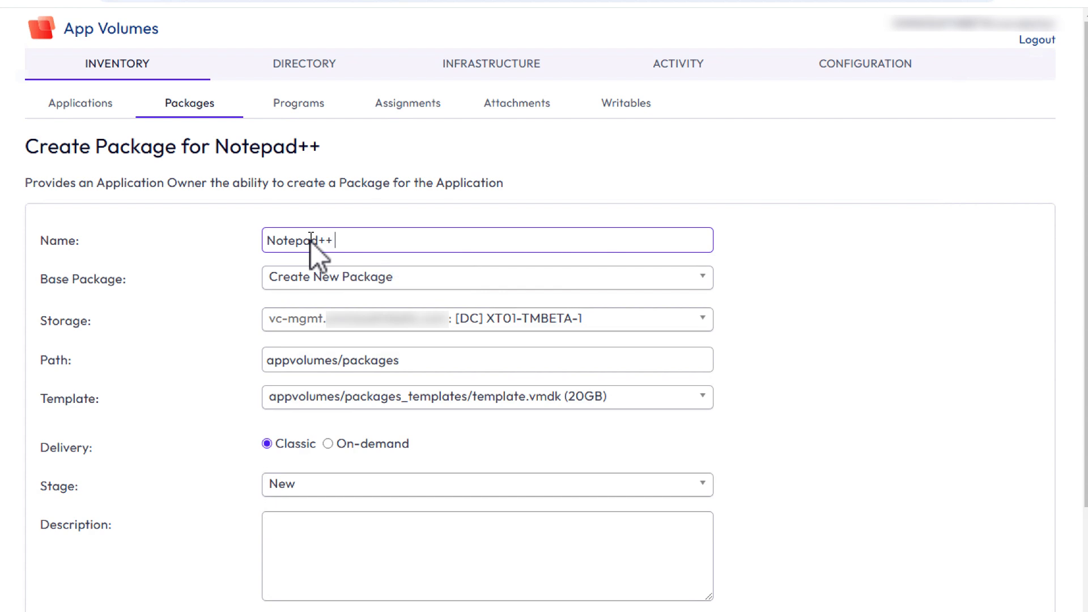
text(7)
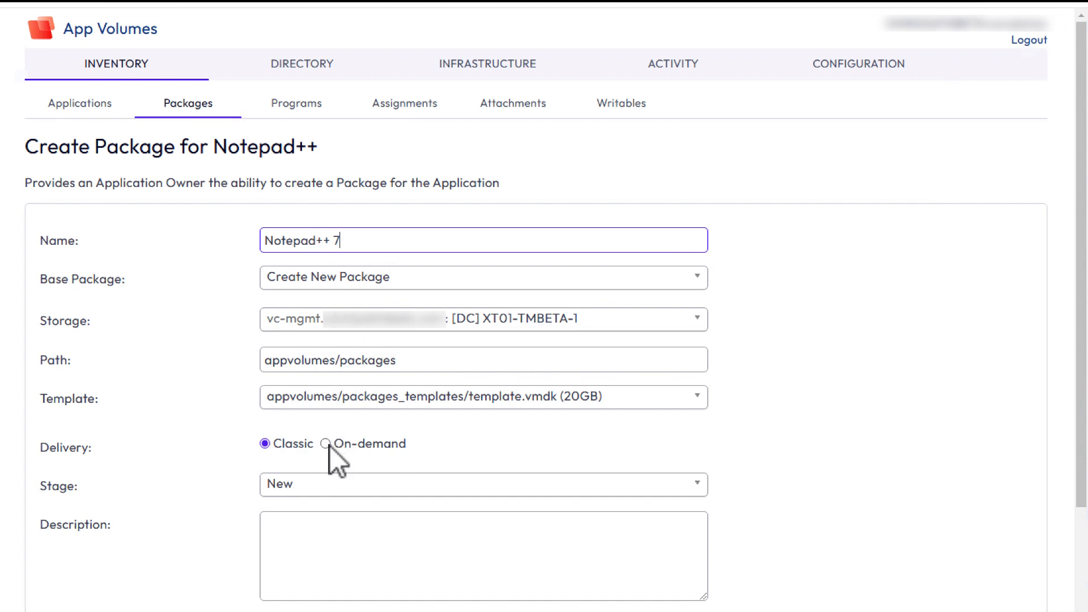
click(326, 443)
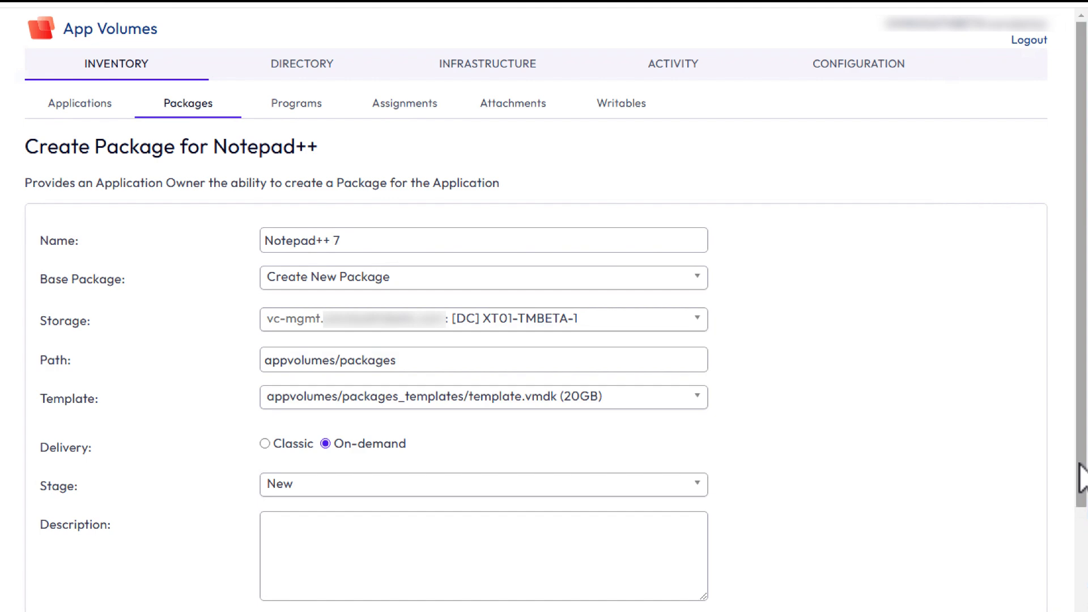
scroll(down, 3)
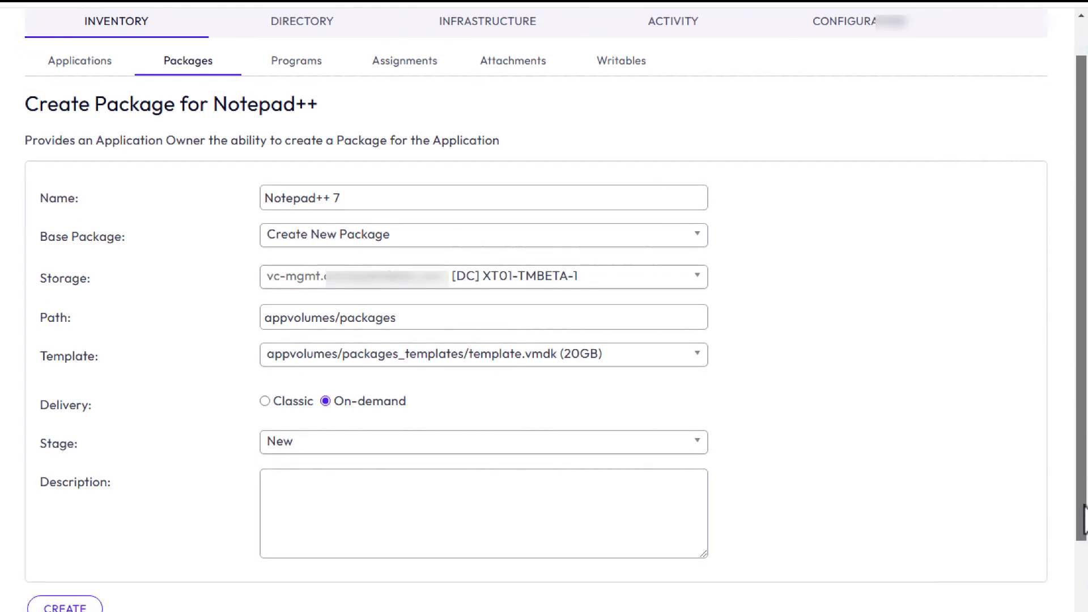
scroll(down, 3)
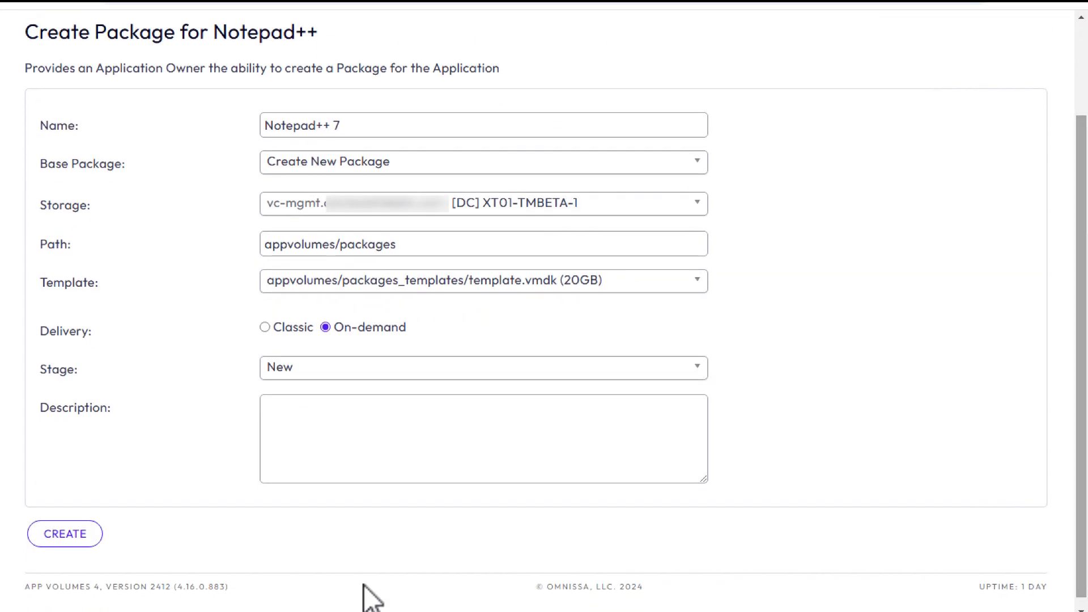
Submit the Notepad++ 7 package and confirm creation with 'Perform in the background'
click(63, 534)
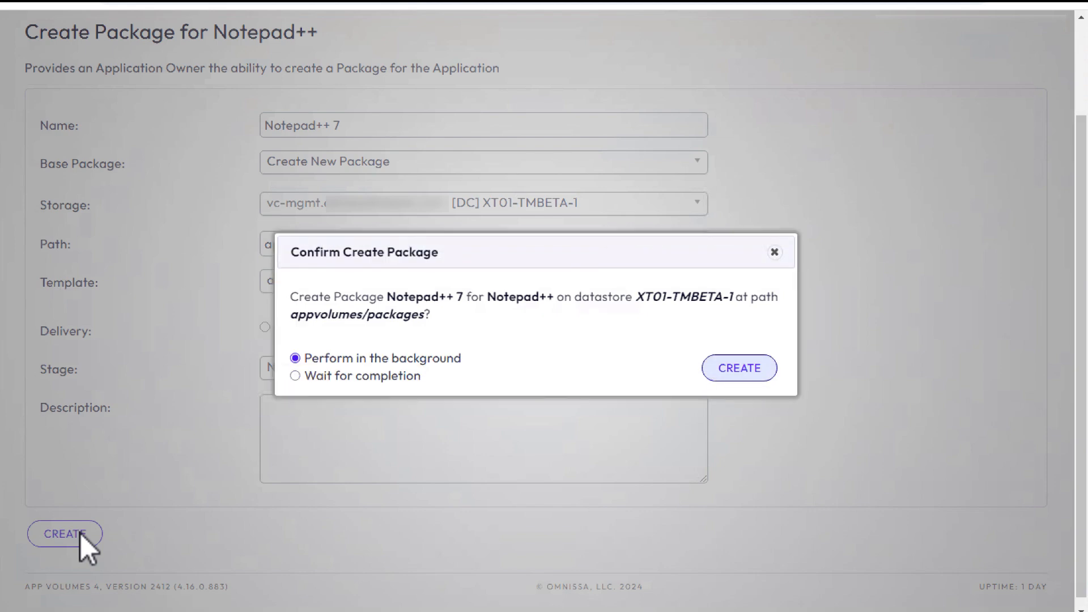
mouse_move(465, 493)
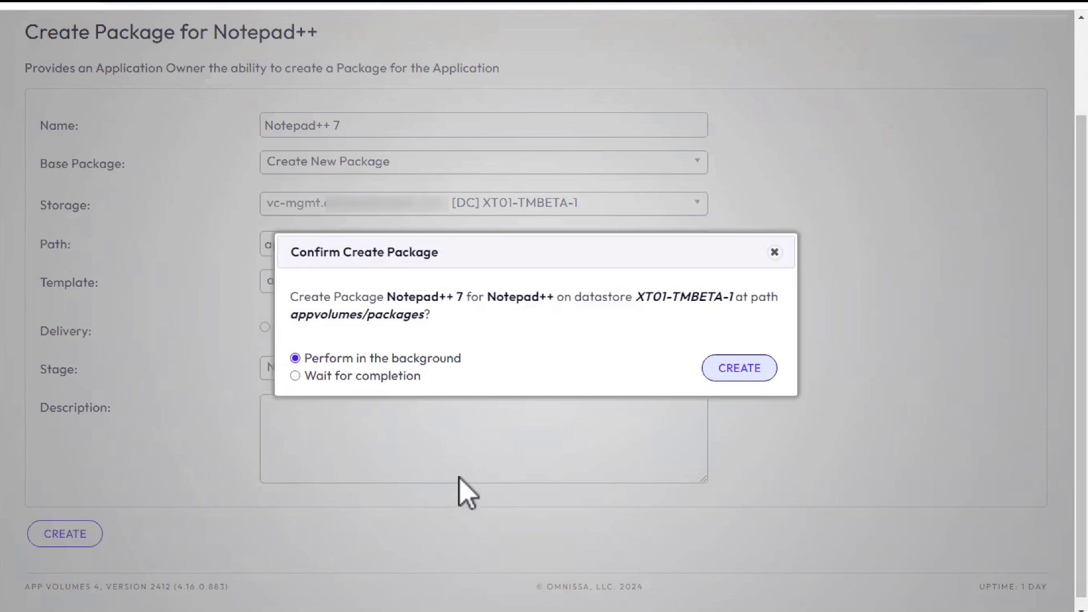
click(738, 368)
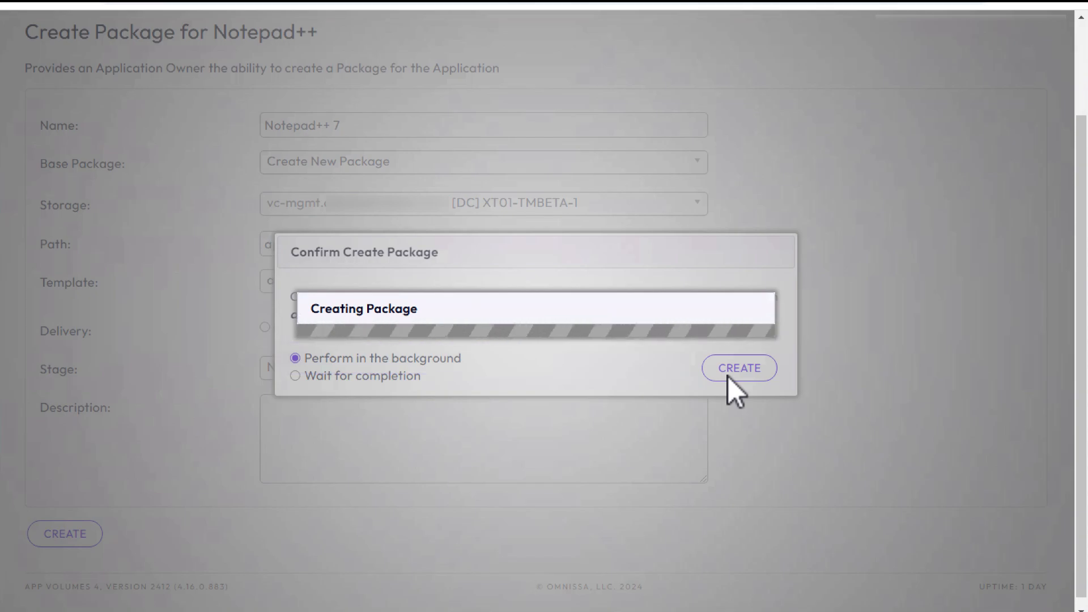
click(738, 368)
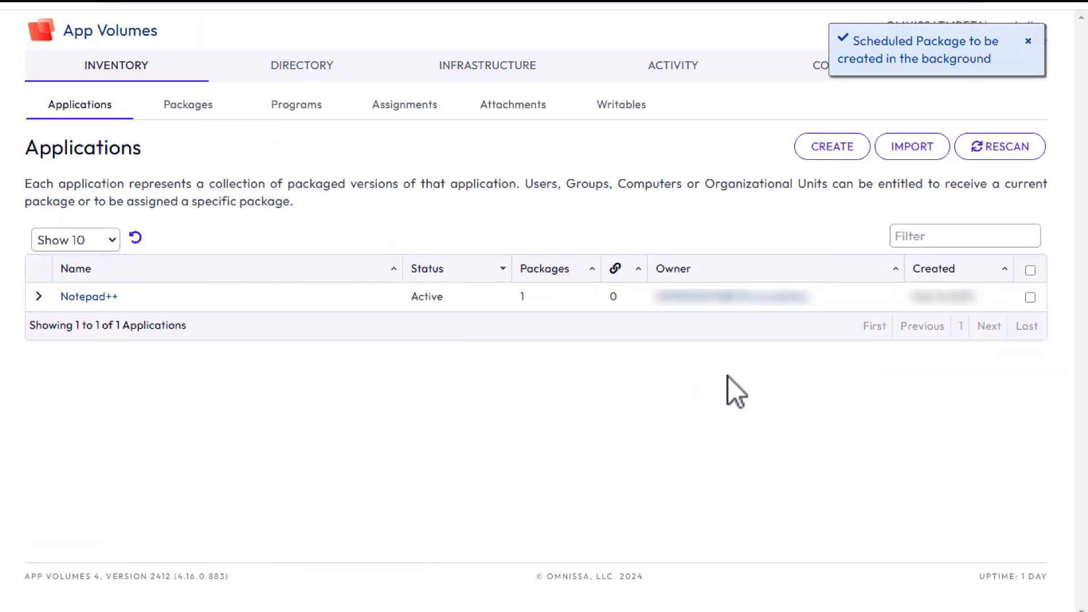
mouse_move(212, 121)
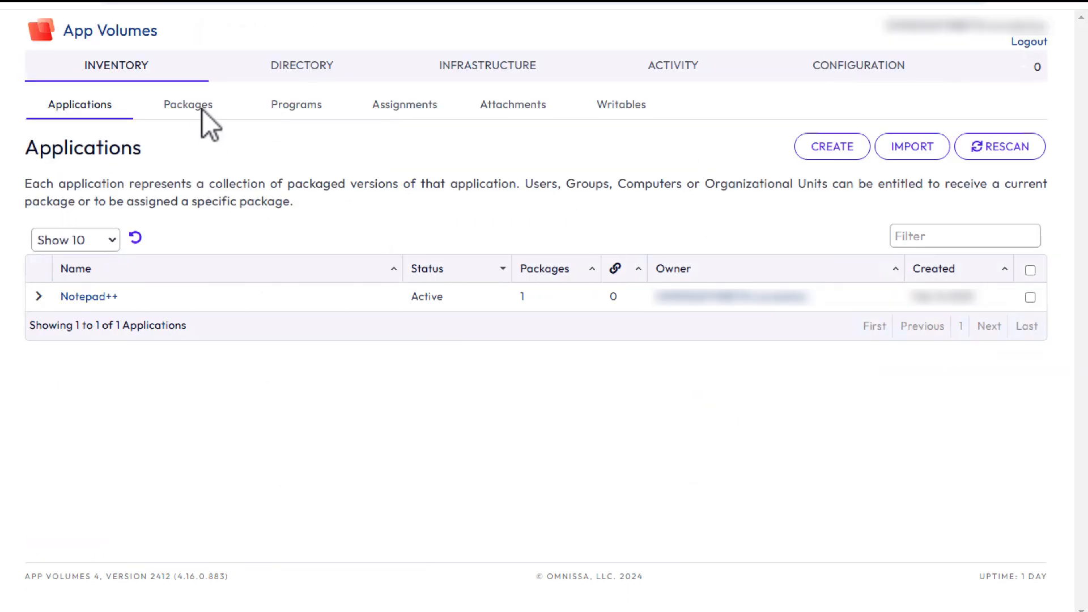
Go to Packages and open the Notepad++ 7 package details page
click(187, 104)
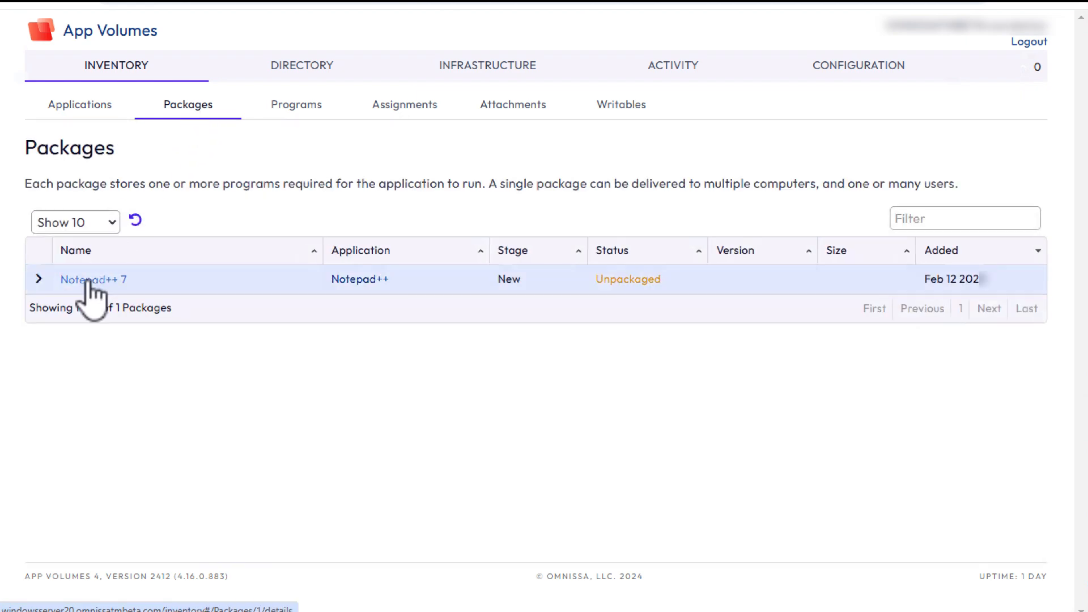
click(92, 280)
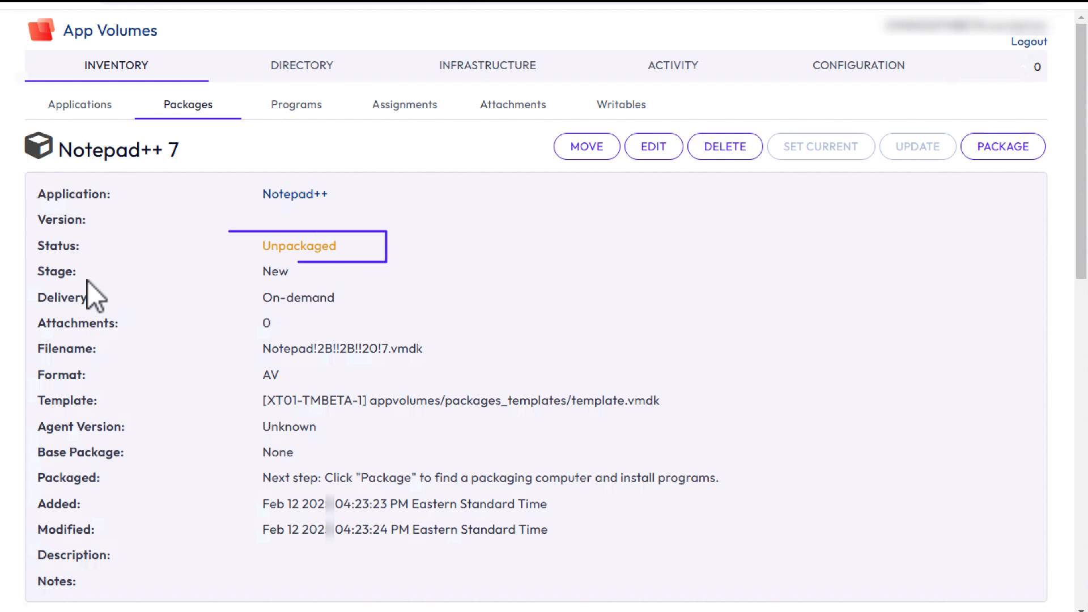
mouse_move(653, 461)
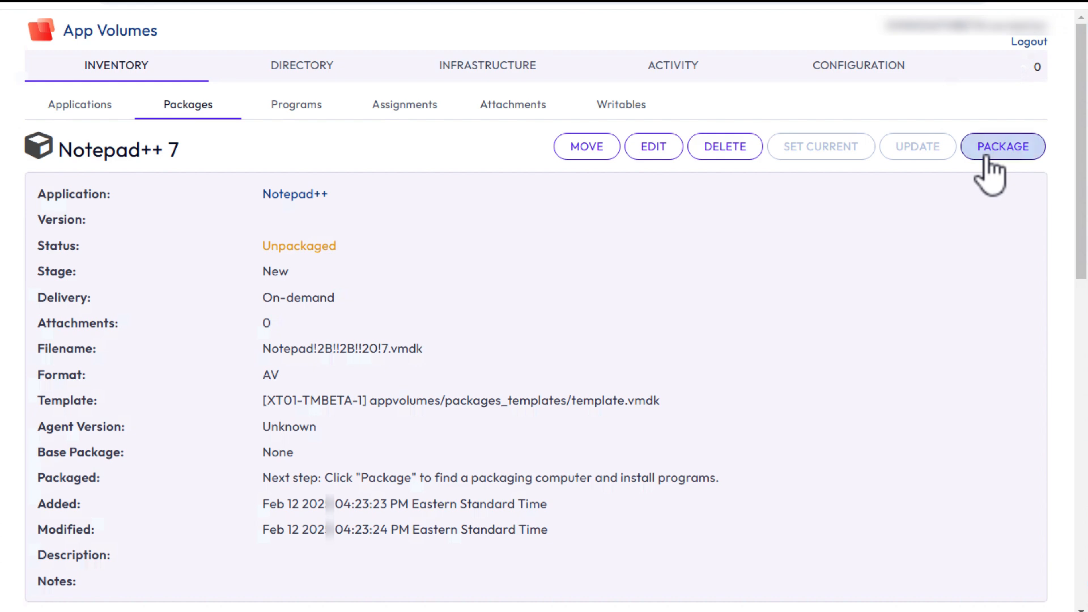
Package Notepad++ 7 on the av-pack packaging computer and confirm Start Packaging
click(1003, 147)
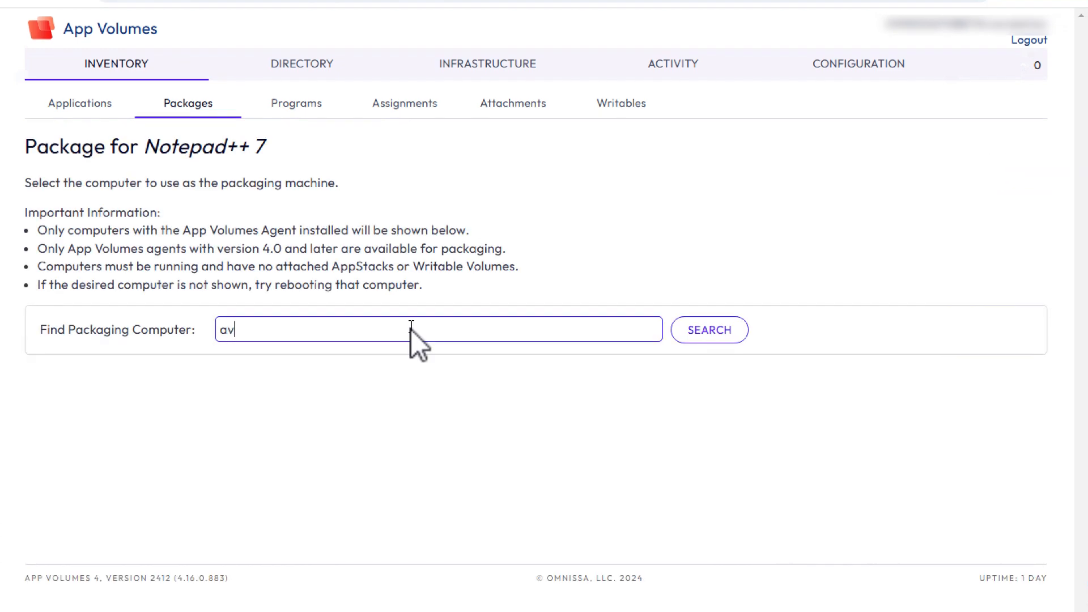
text(-pac)
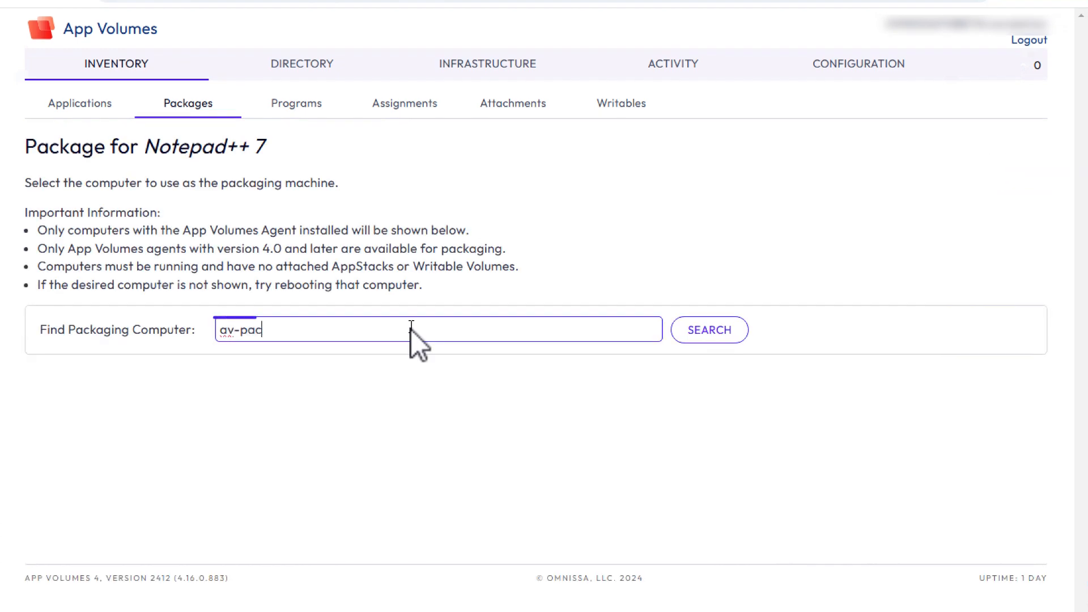
click(710, 330)
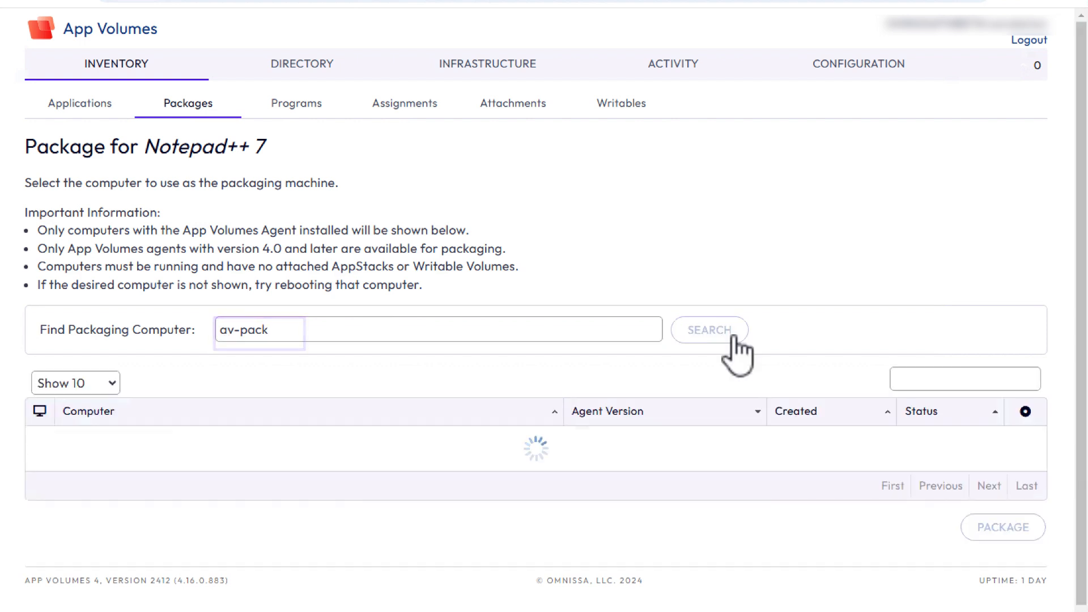
click(710, 330)
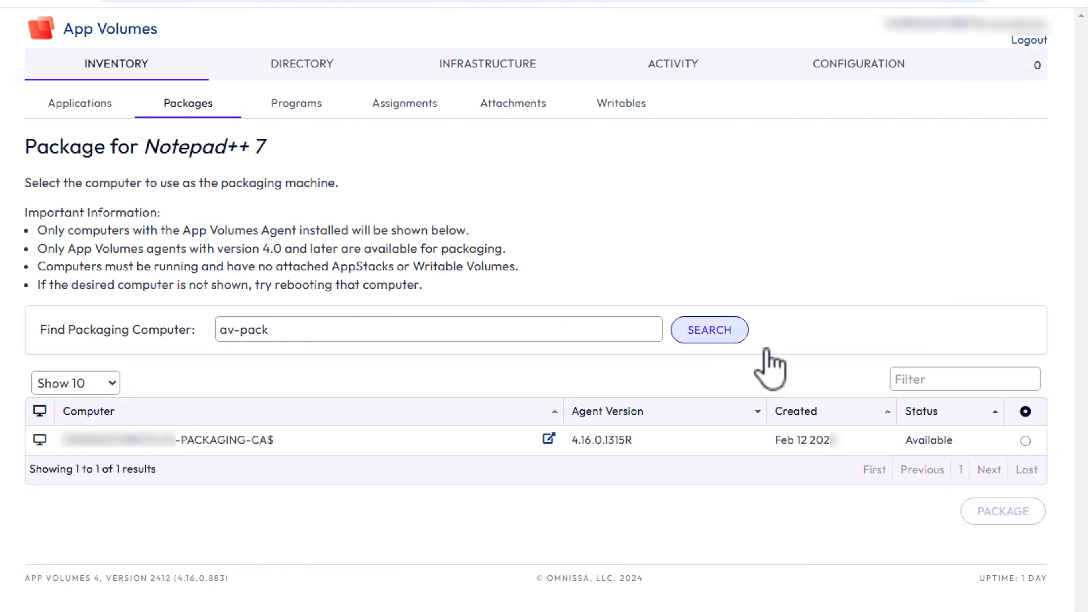
click(1026, 439)
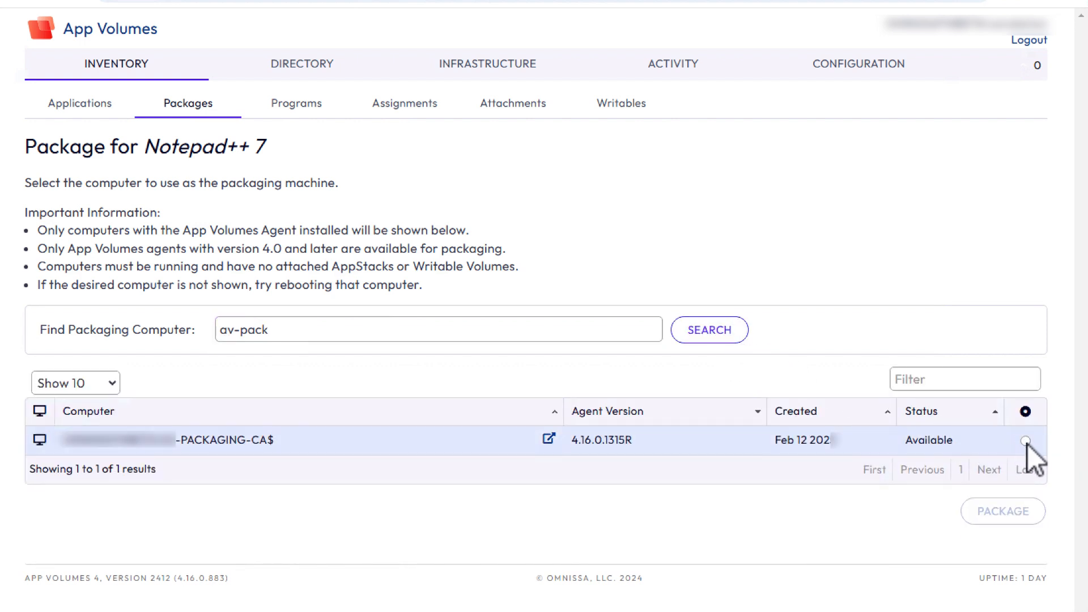
click(1025, 440)
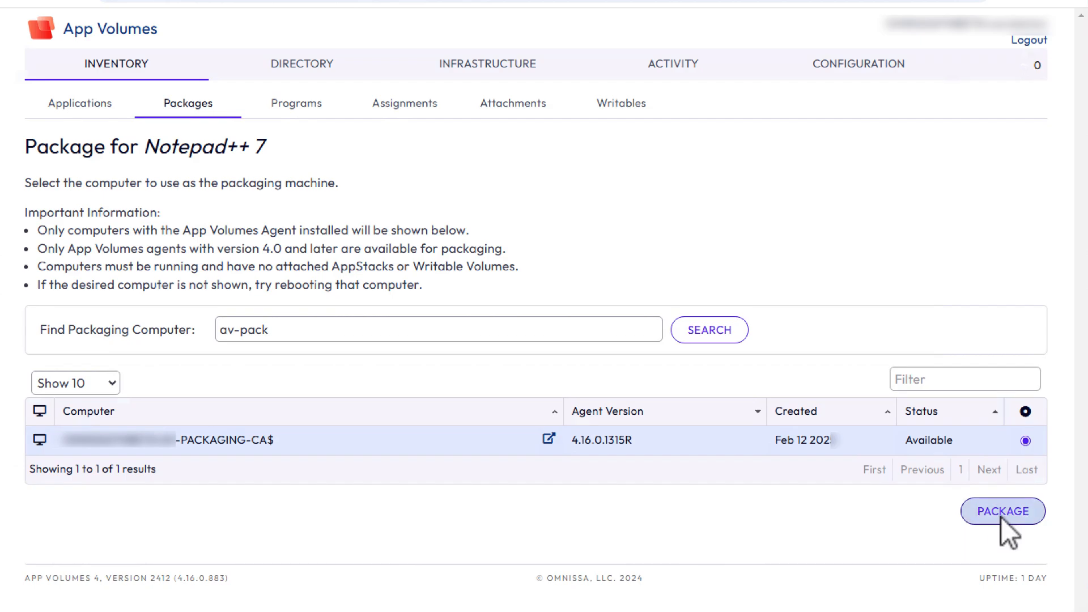
click(1002, 511)
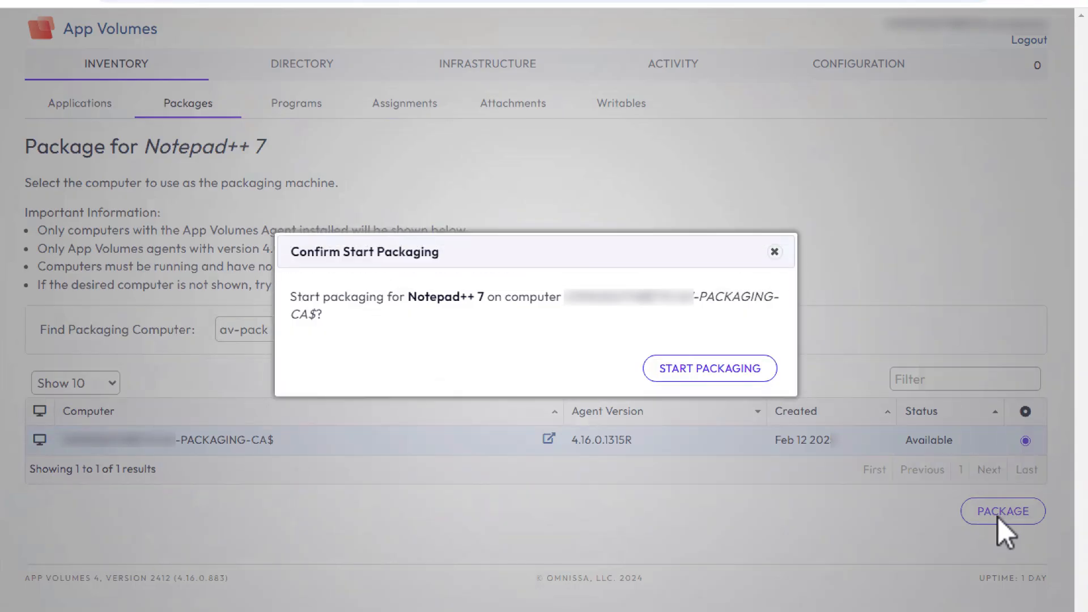
click(708, 367)
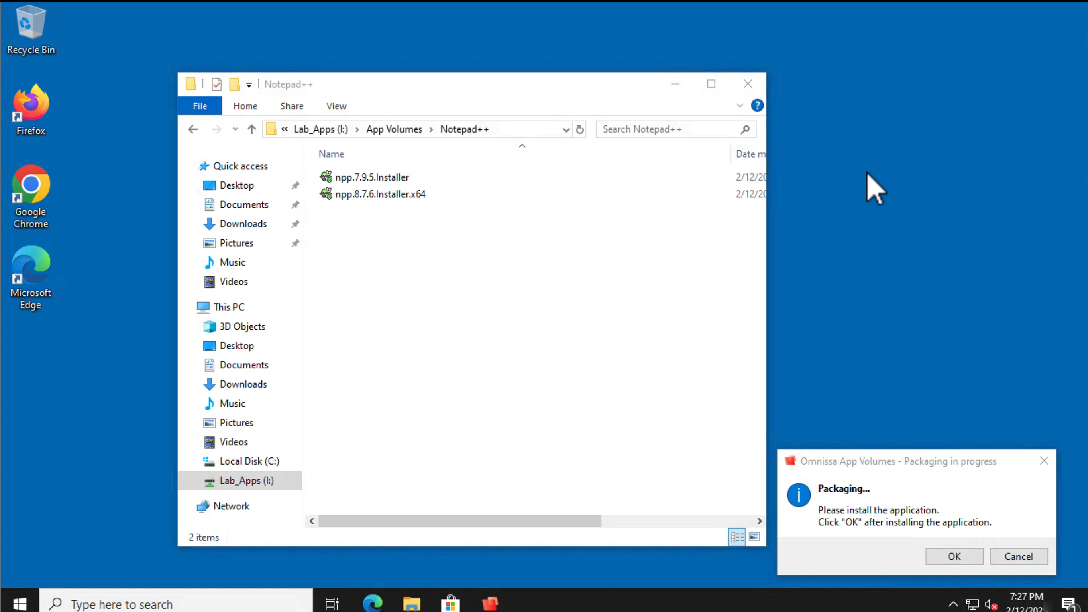
mouse_move(409, 193)
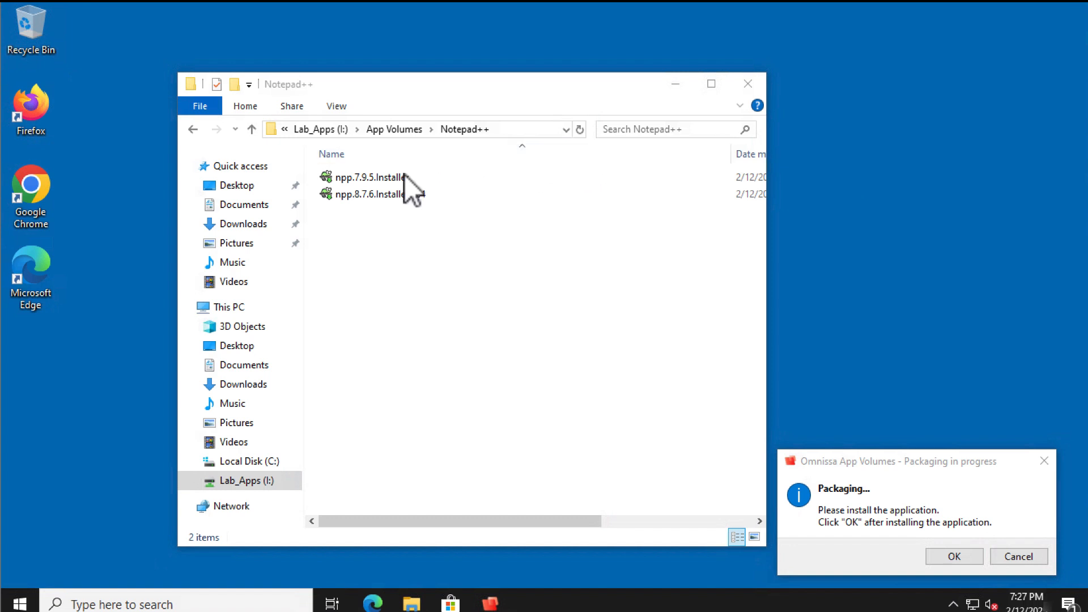
Run npp.7.9.5.Installer as administrator in English, accepting the license and default components
click(371, 177)
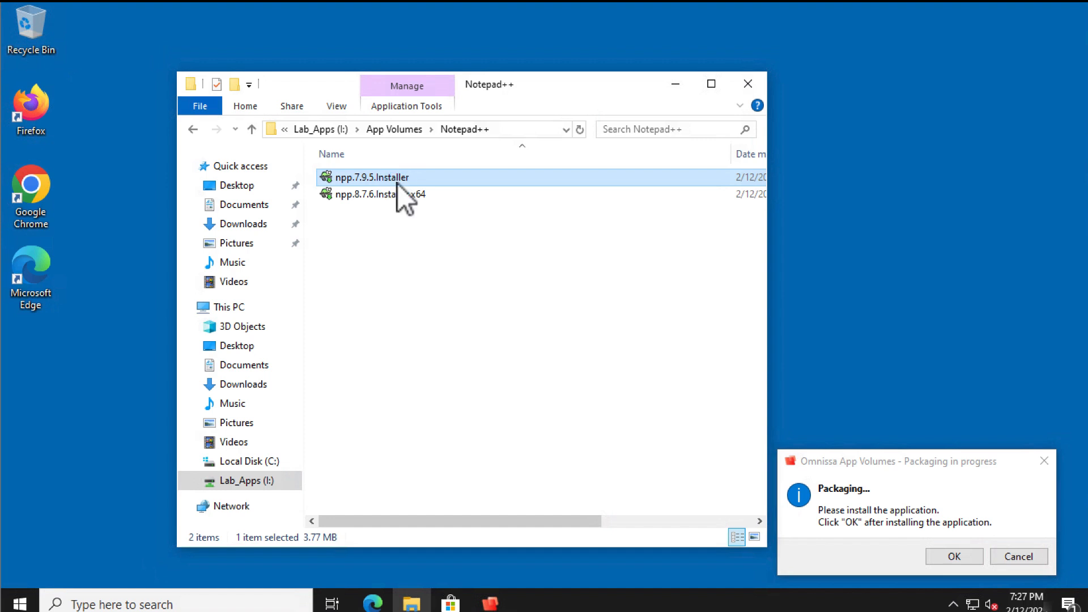
right_click(372, 177)
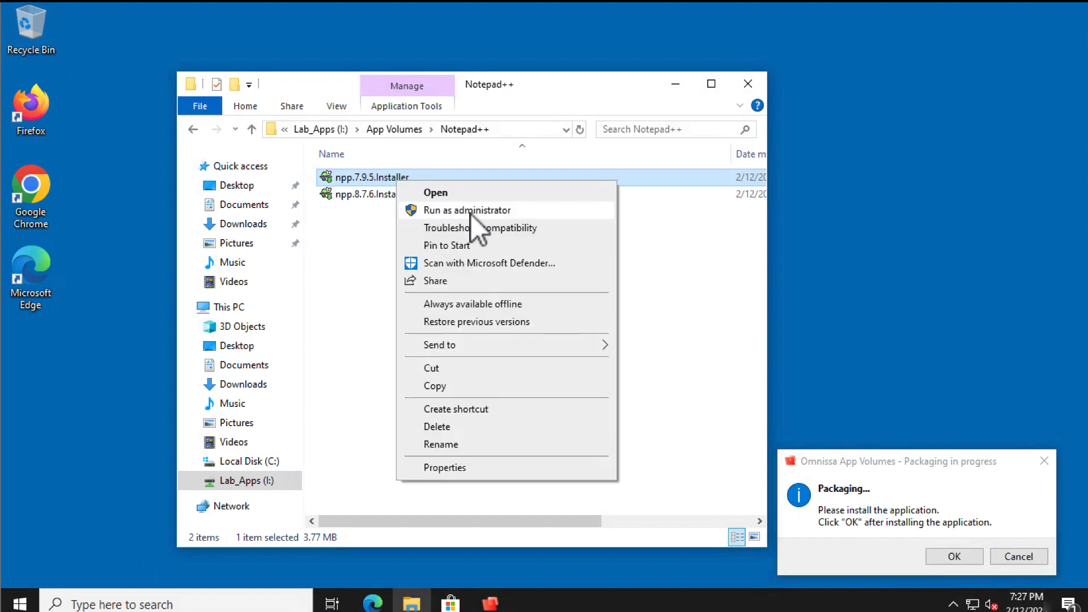
click(466, 210)
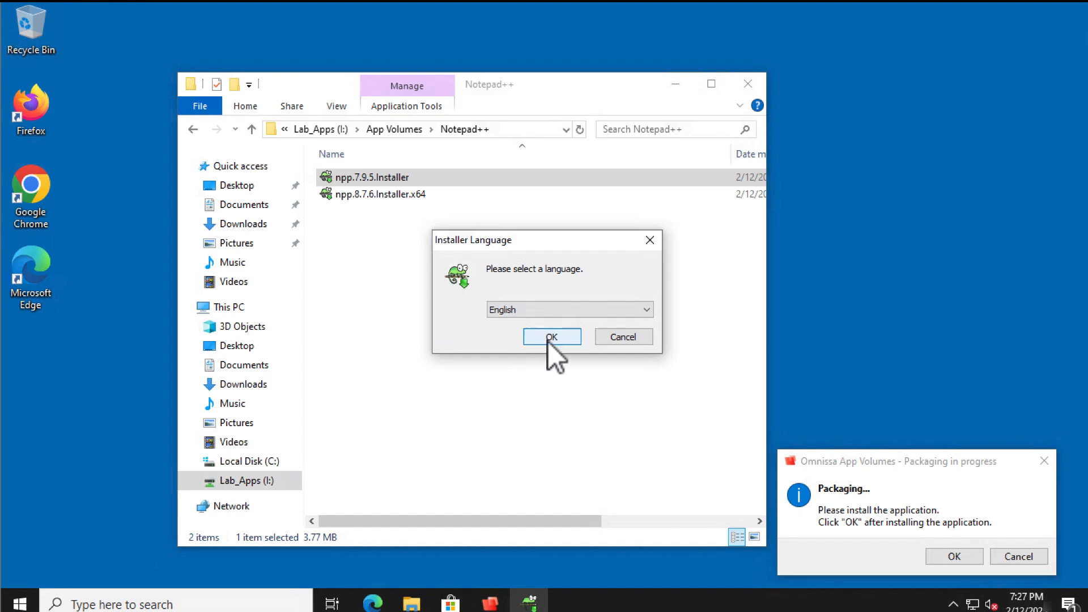
click(551, 336)
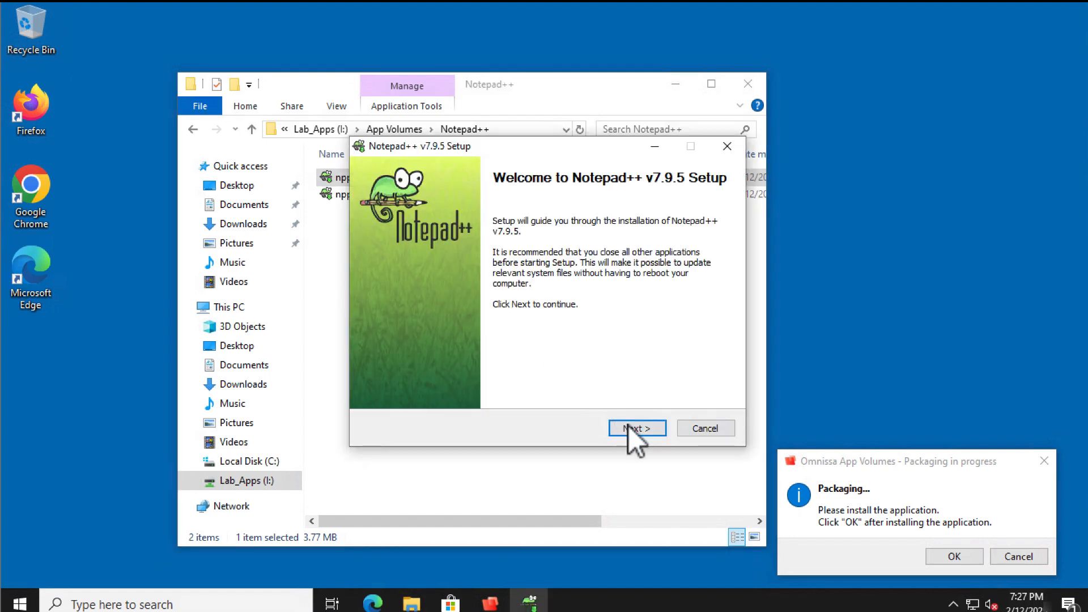
click(635, 427)
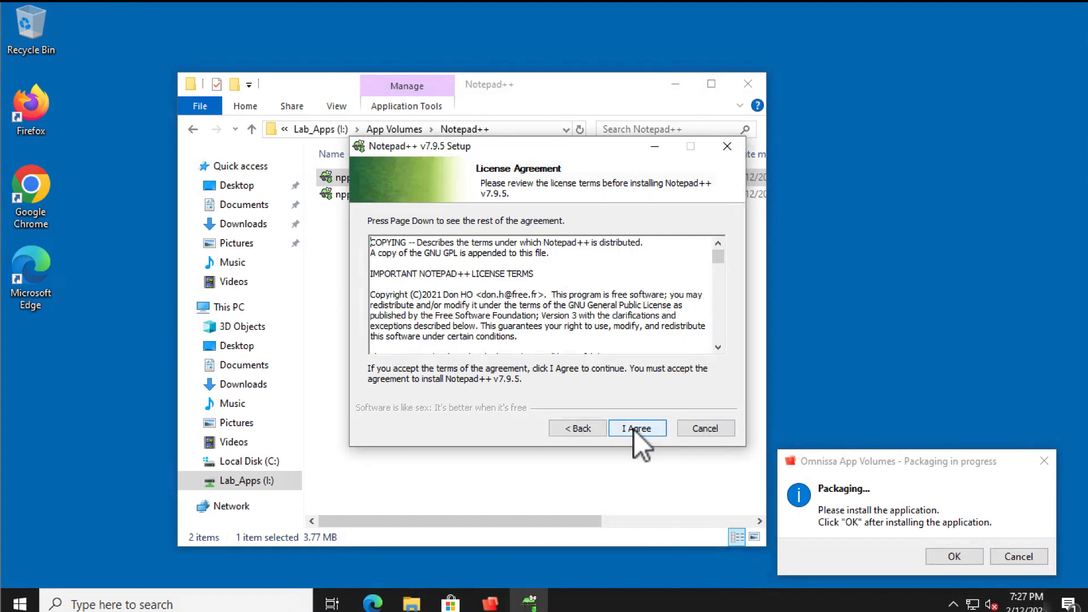
click(635, 428)
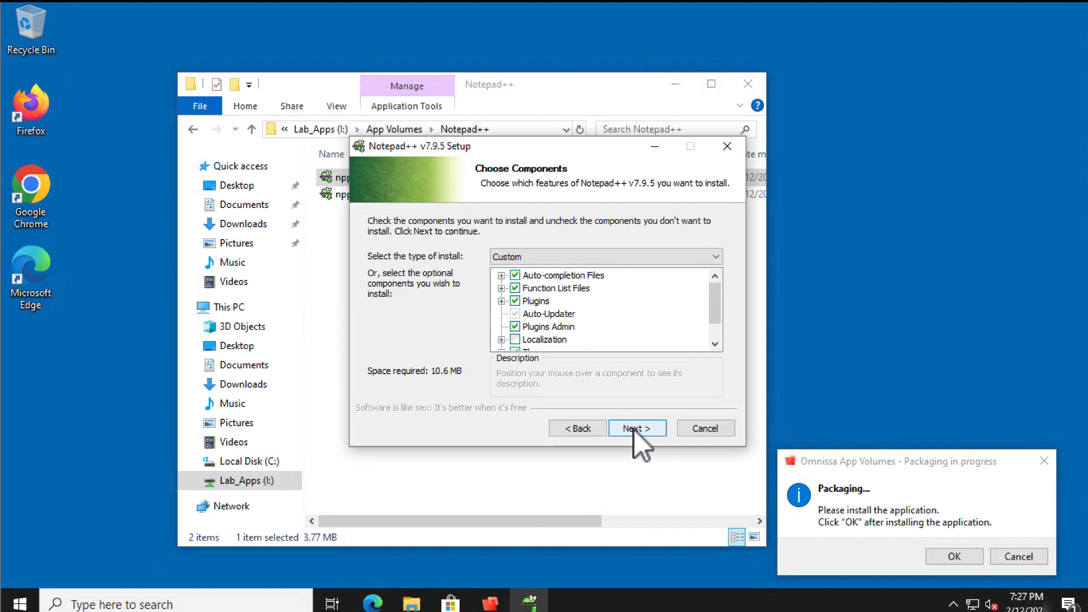
click(636, 427)
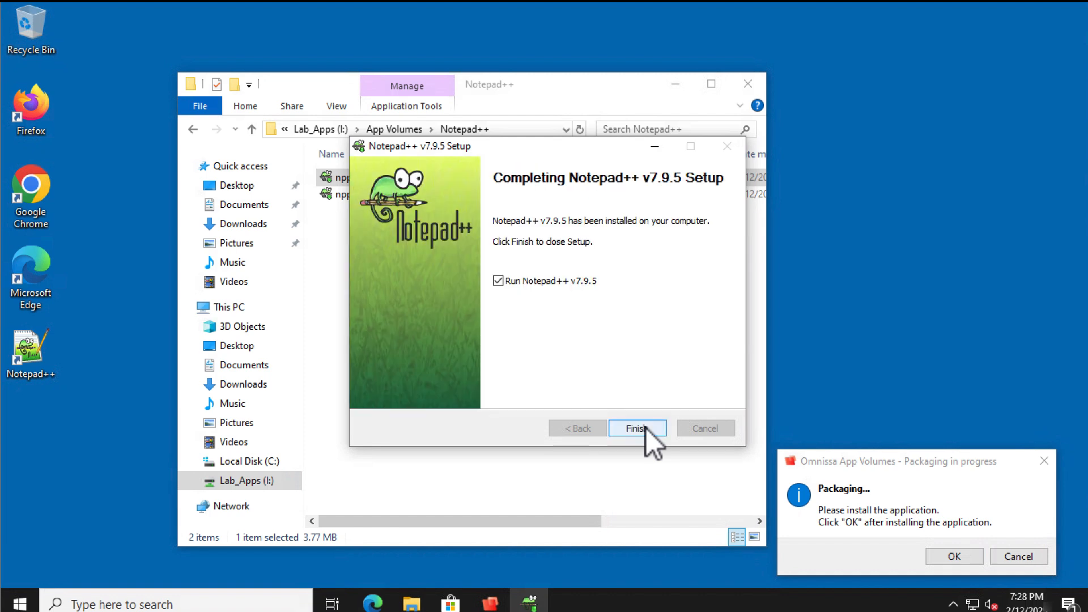
Finish setup, decline the update offer, close Notepad++ and check it in the Start menu
click(636, 428)
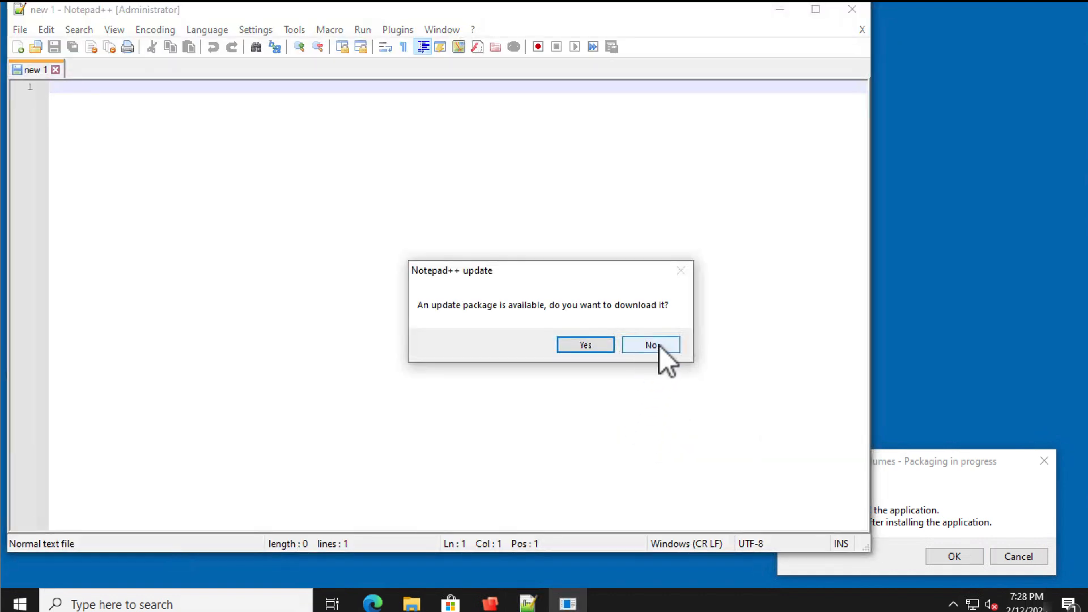
click(650, 345)
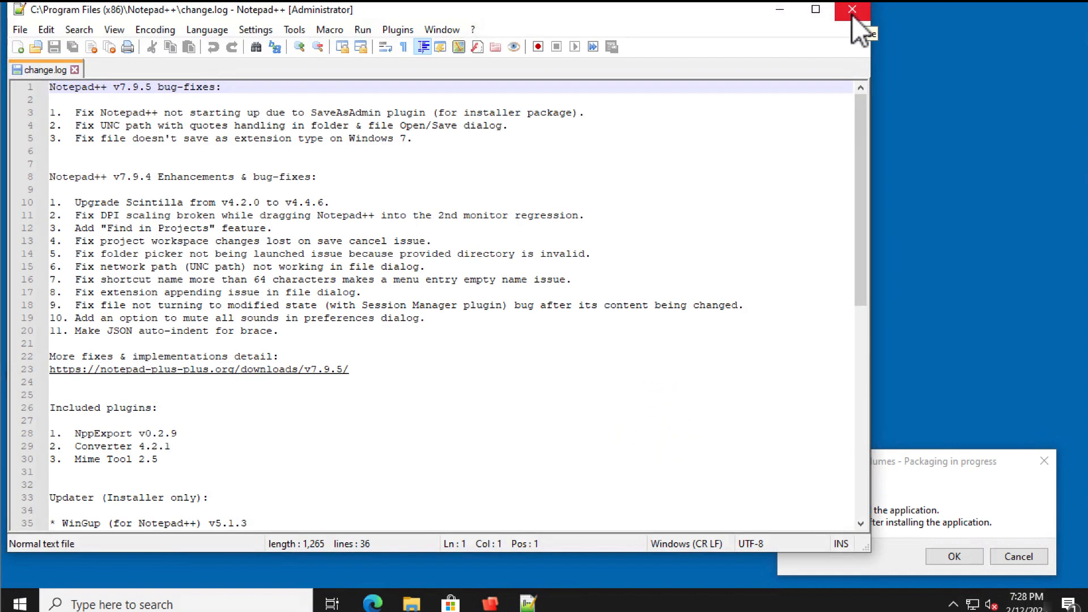
click(851, 10)
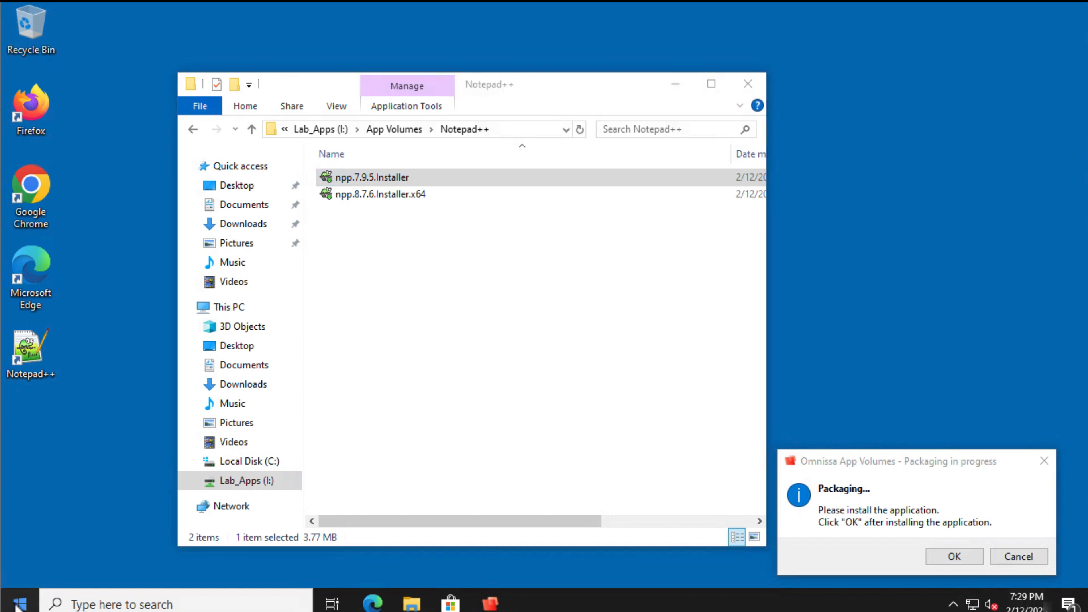
click(10, 604)
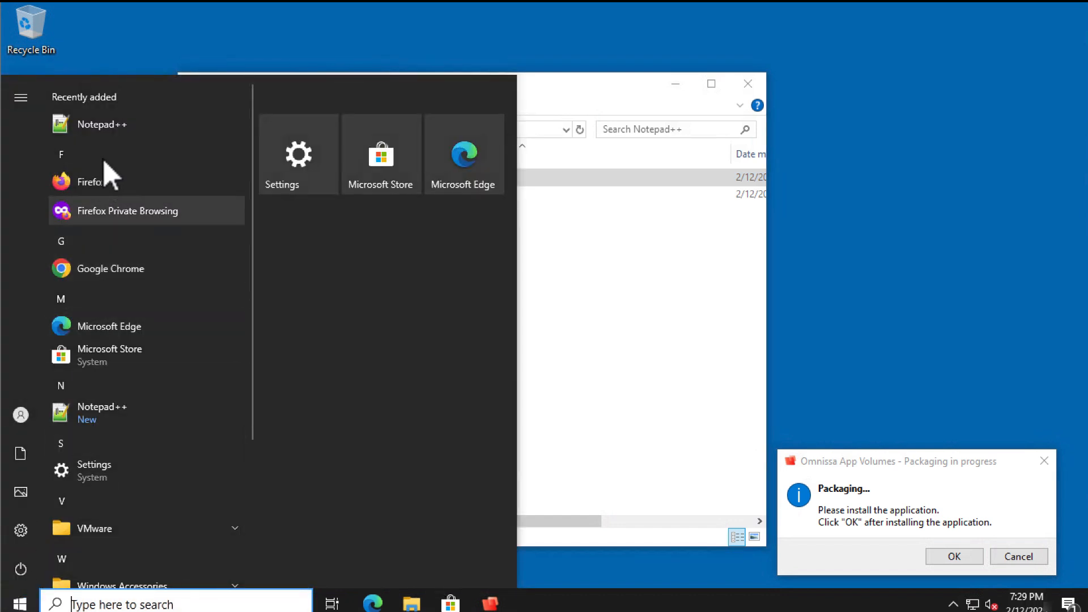
mouse_move(111, 131)
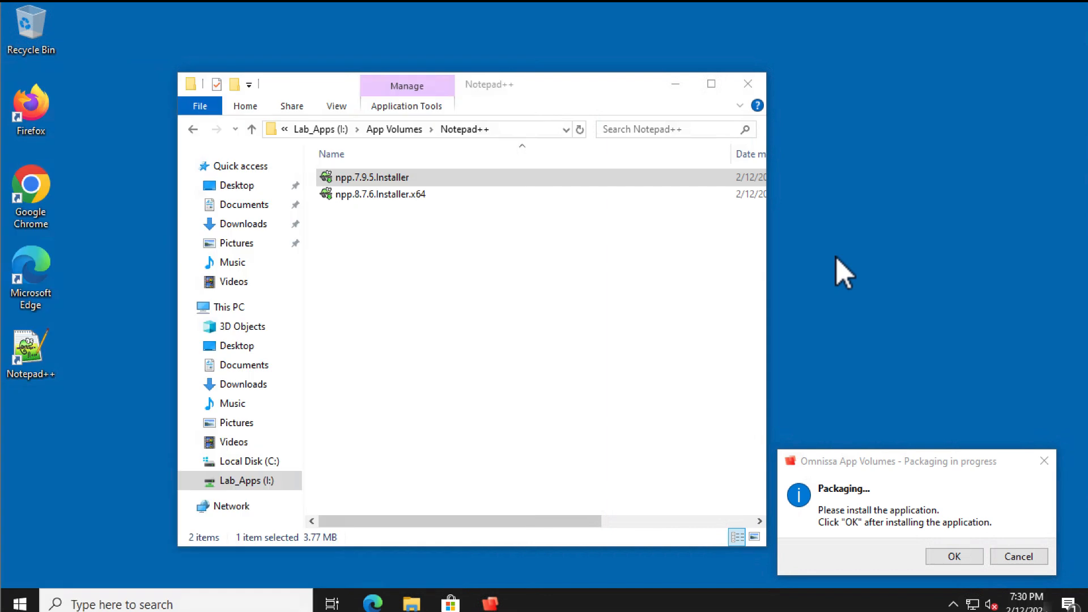
mouse_move(903, 503)
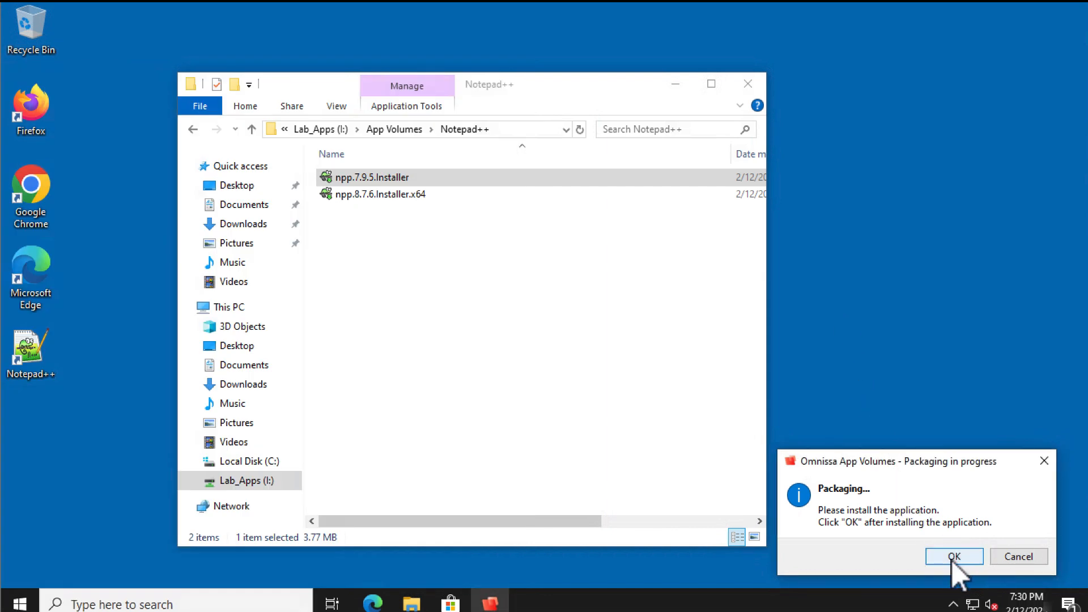
Confirm installation complete, finalize the Notepad++ 7.9.5 package and restart the machine
click(953, 555)
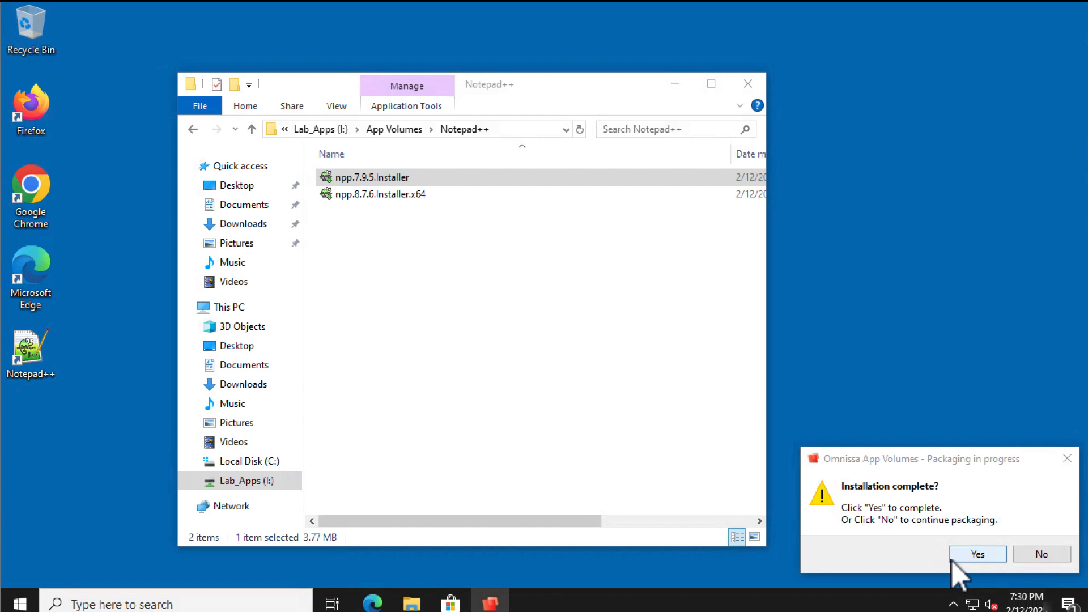
click(976, 555)
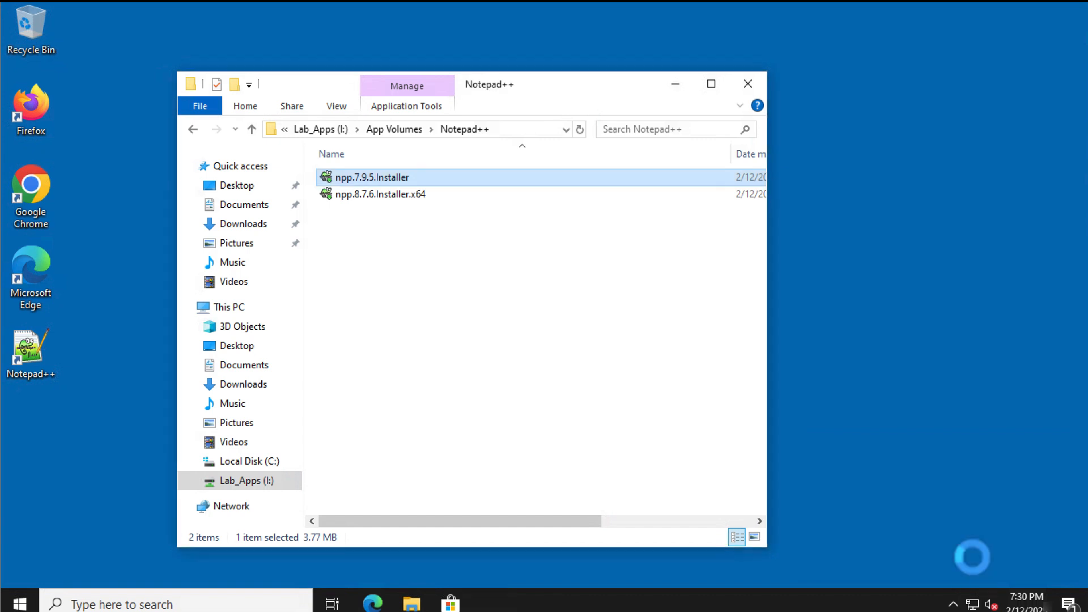
click(688, 373)
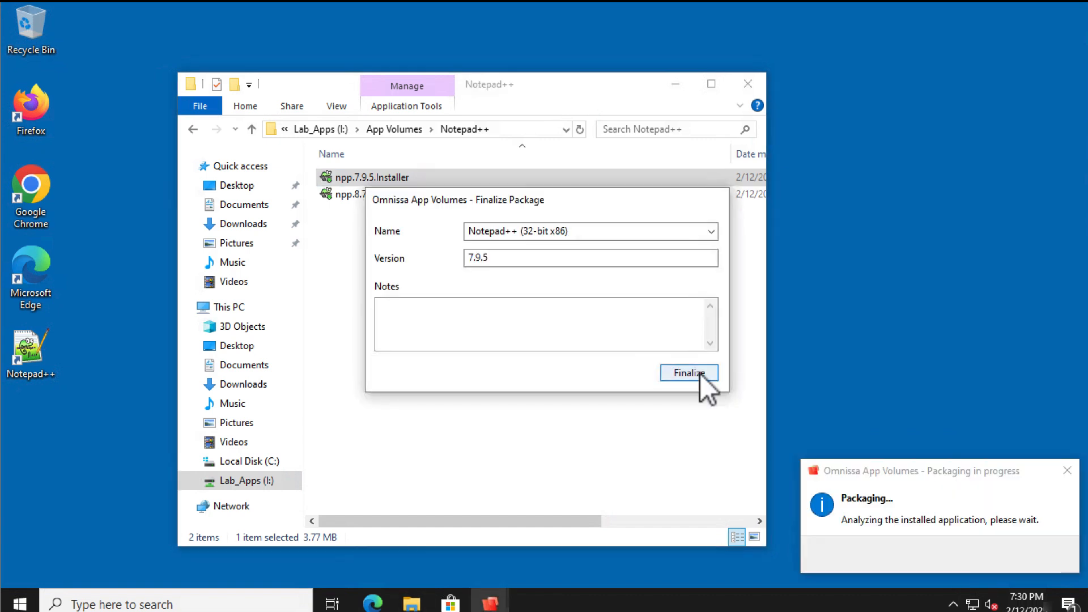
click(688, 373)
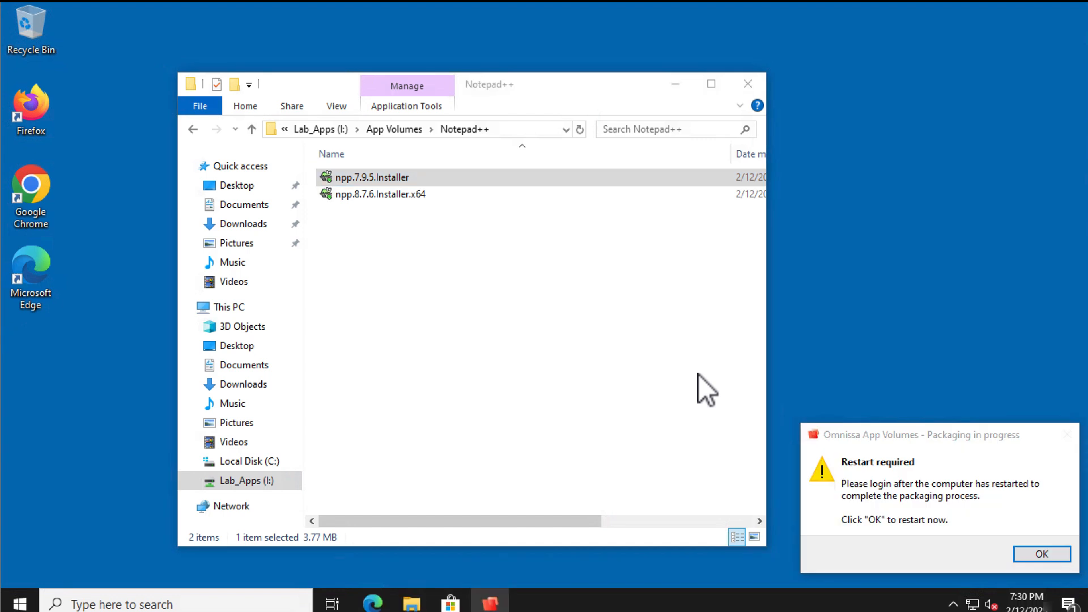
mouse_move(999, 531)
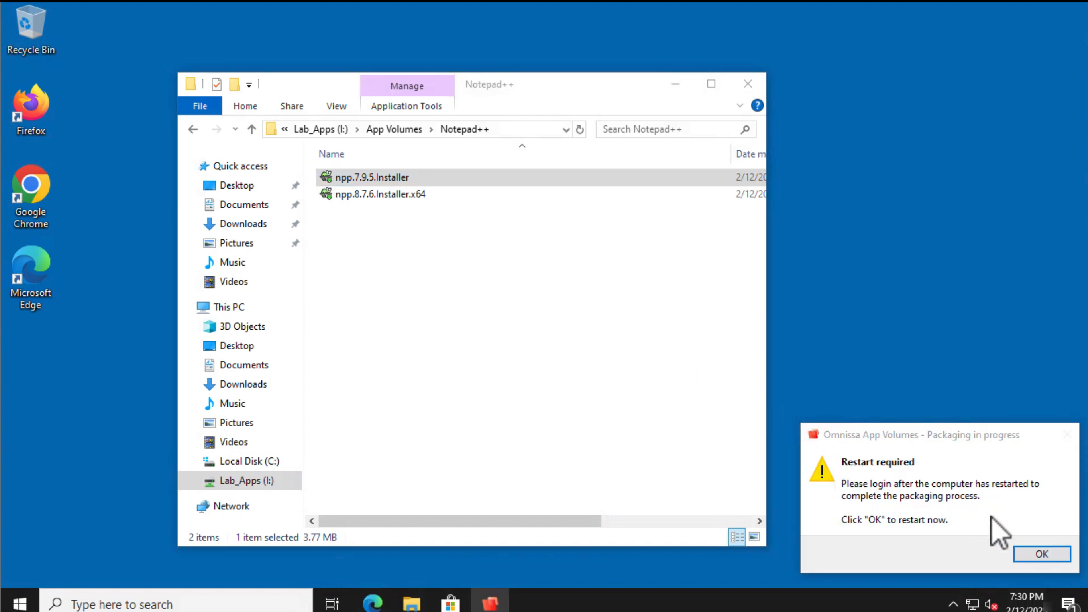
click(1041, 554)
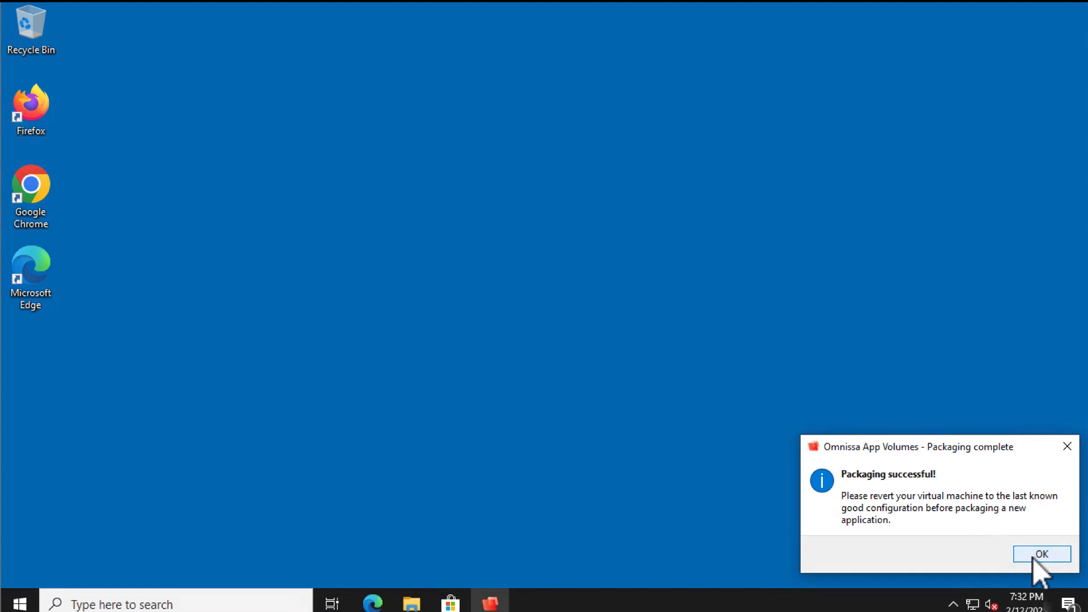
Dismiss the success message and review Notepad++ 7's Enabled status, captured program and two app links
click(1040, 555)
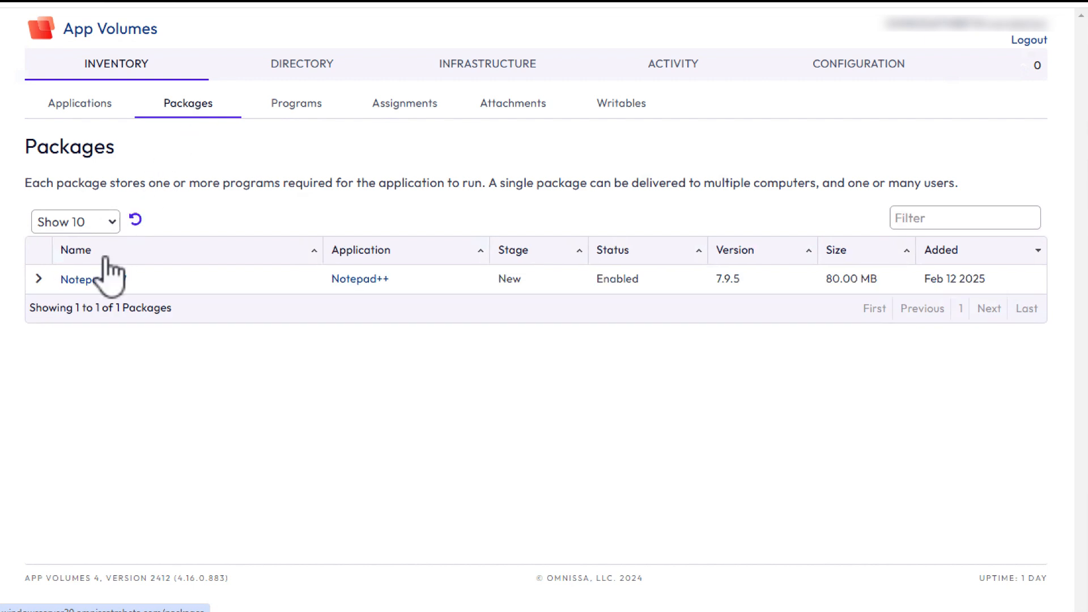
click(79, 278)
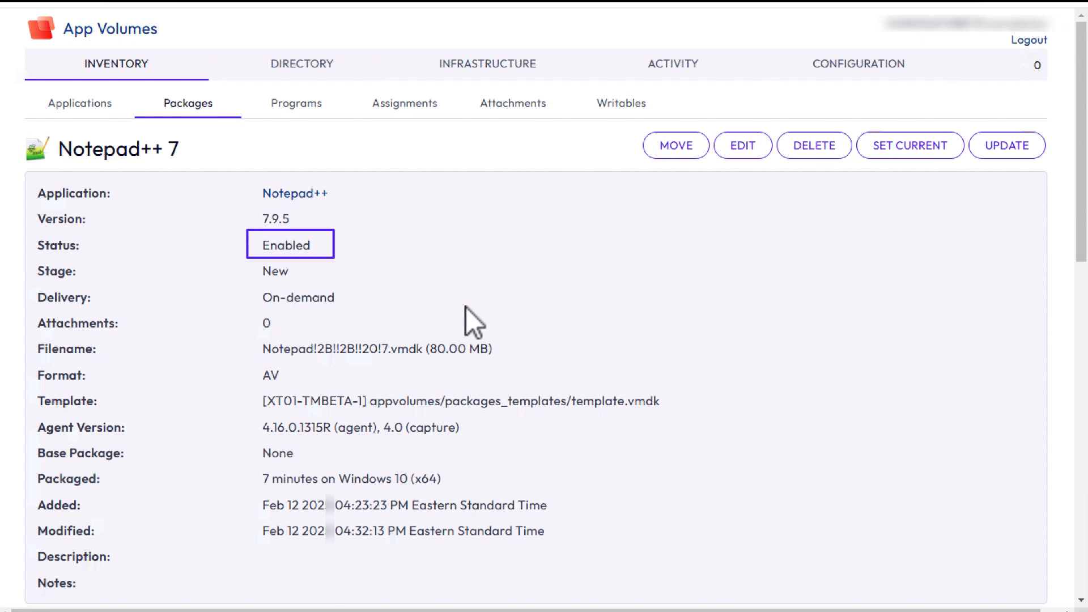
mouse_move(647, 366)
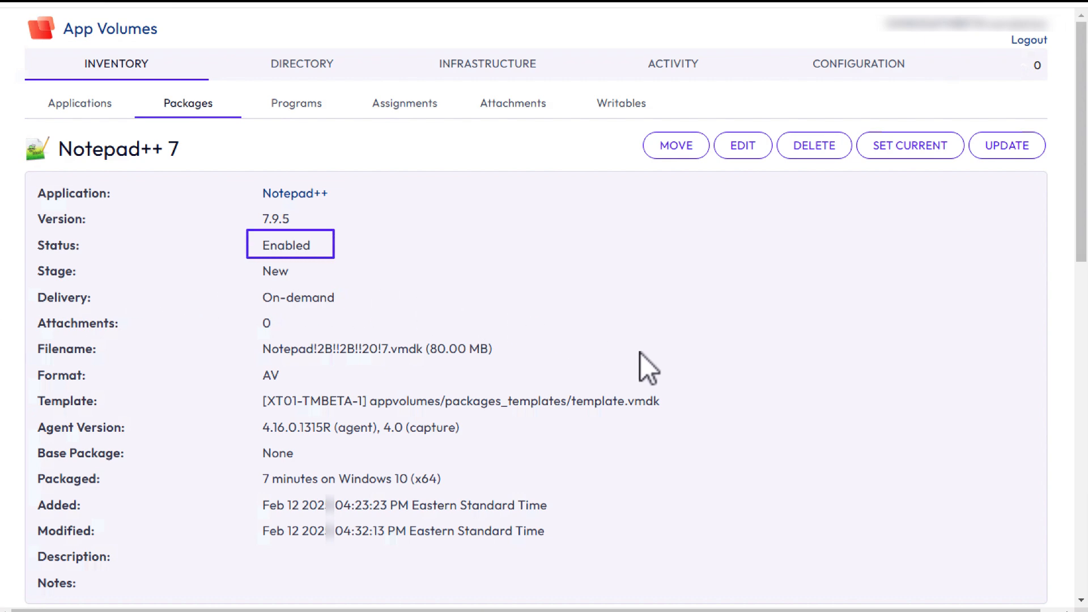
scroll(down, 3)
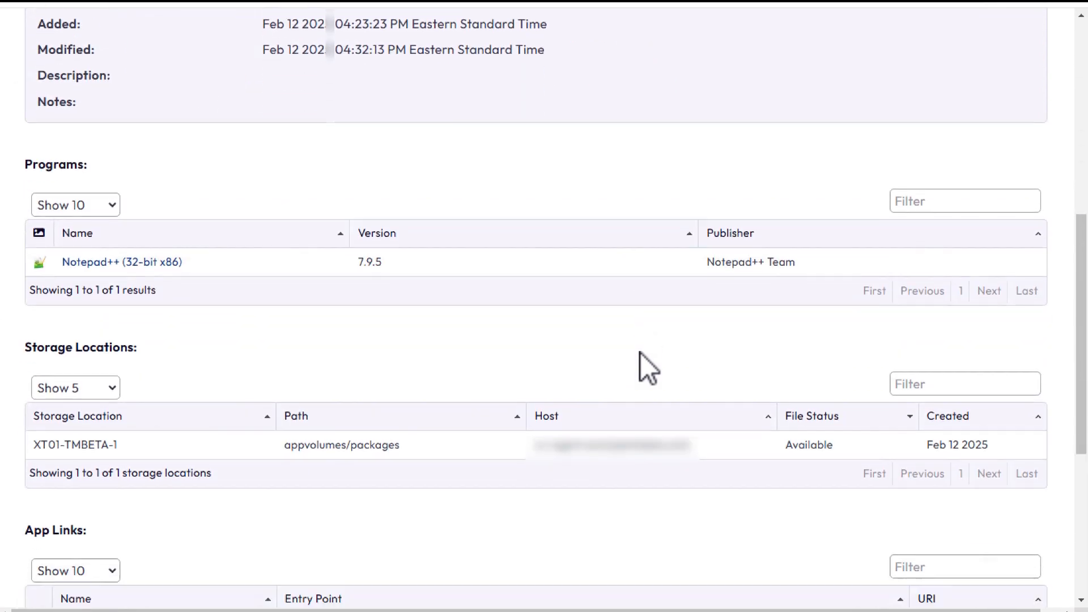
scroll(down, 3)
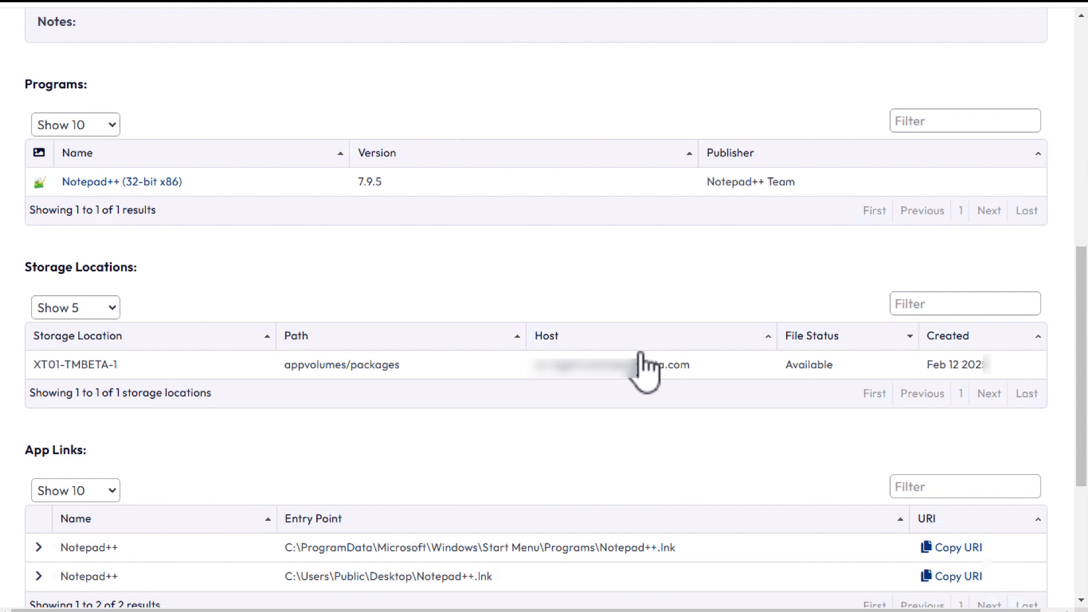
mouse_move(517, 277)
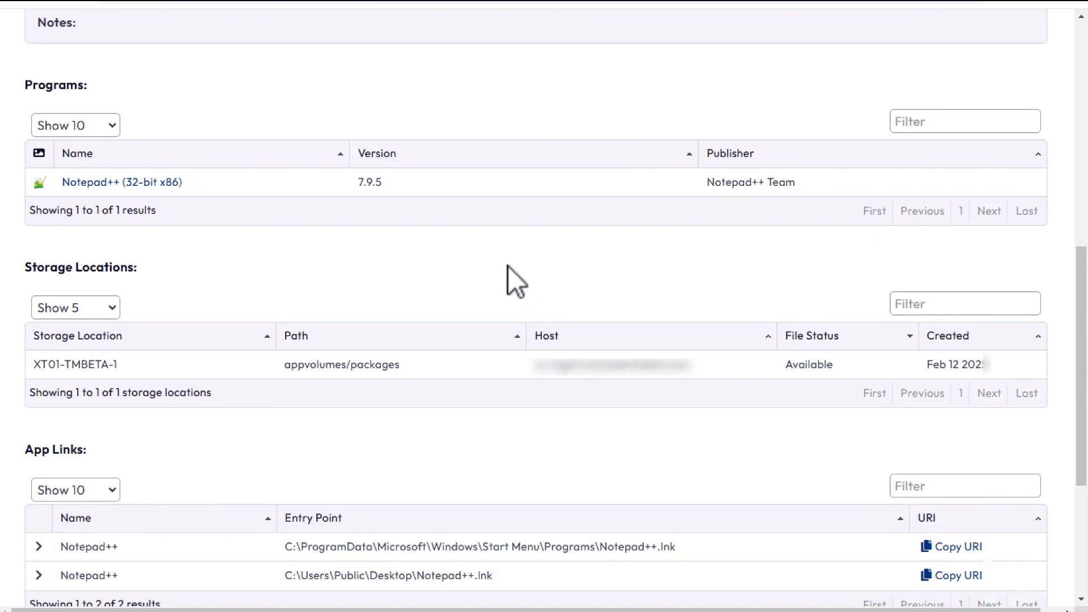
scroll(down, 3)
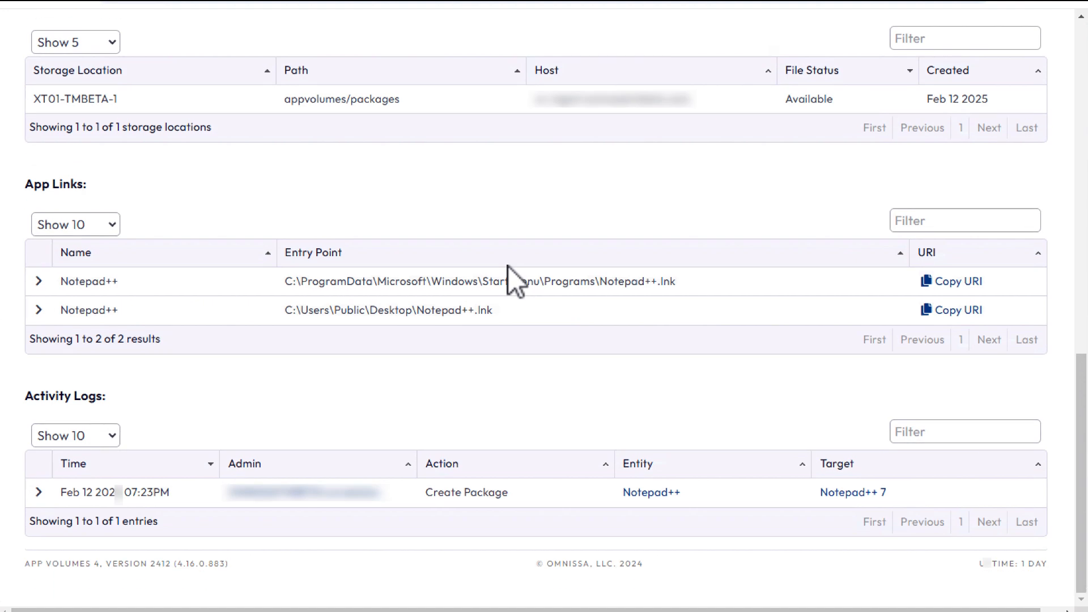
mouse_move(512, 284)
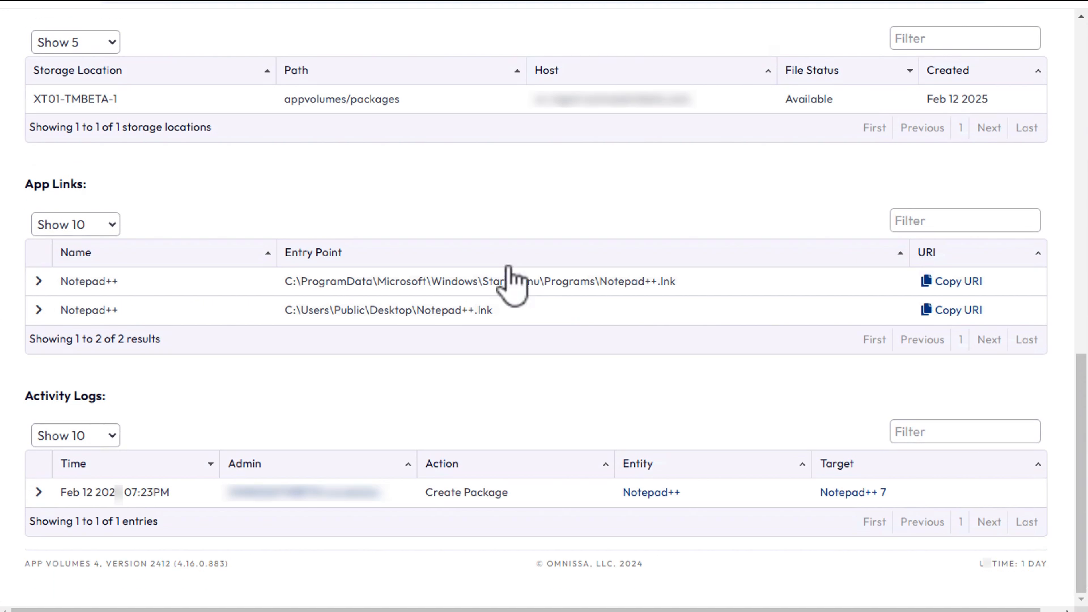
click(852, 492)
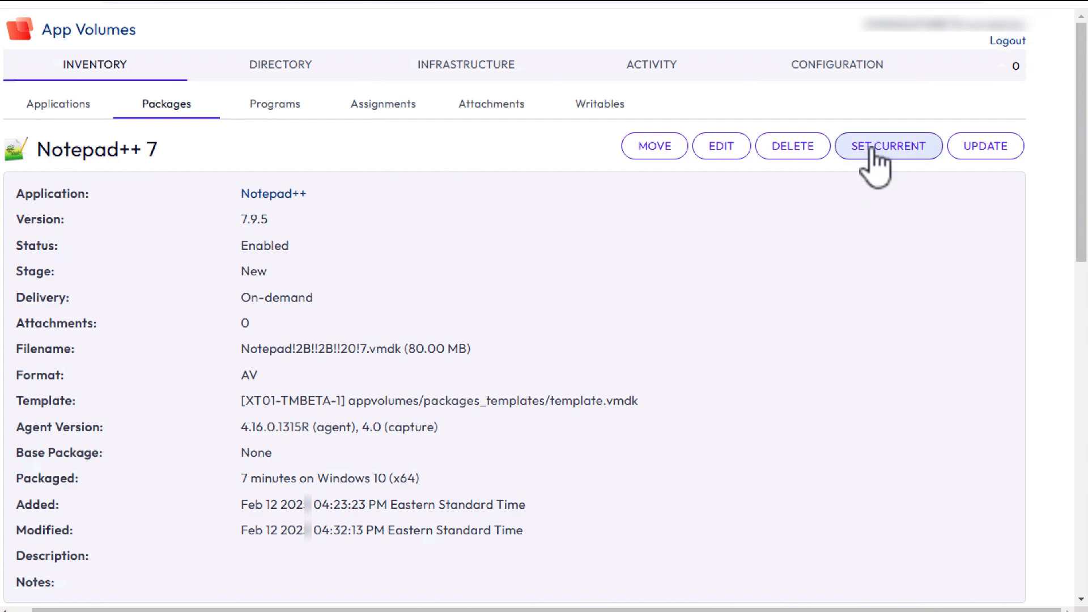
Set Notepad++ 7 as the CURRENT package and confirm the change
click(889, 146)
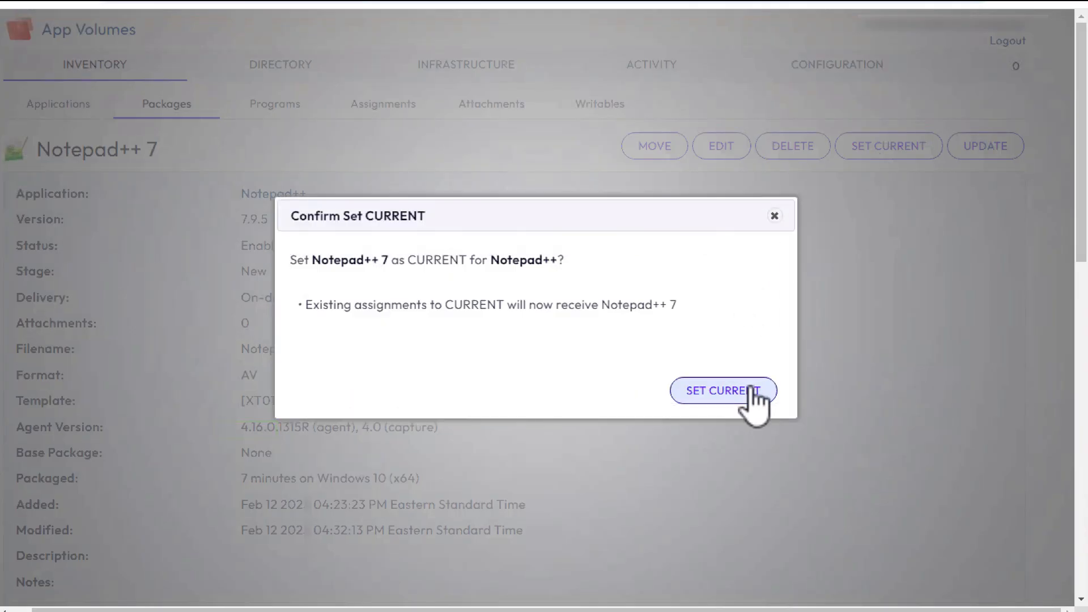
click(722, 390)
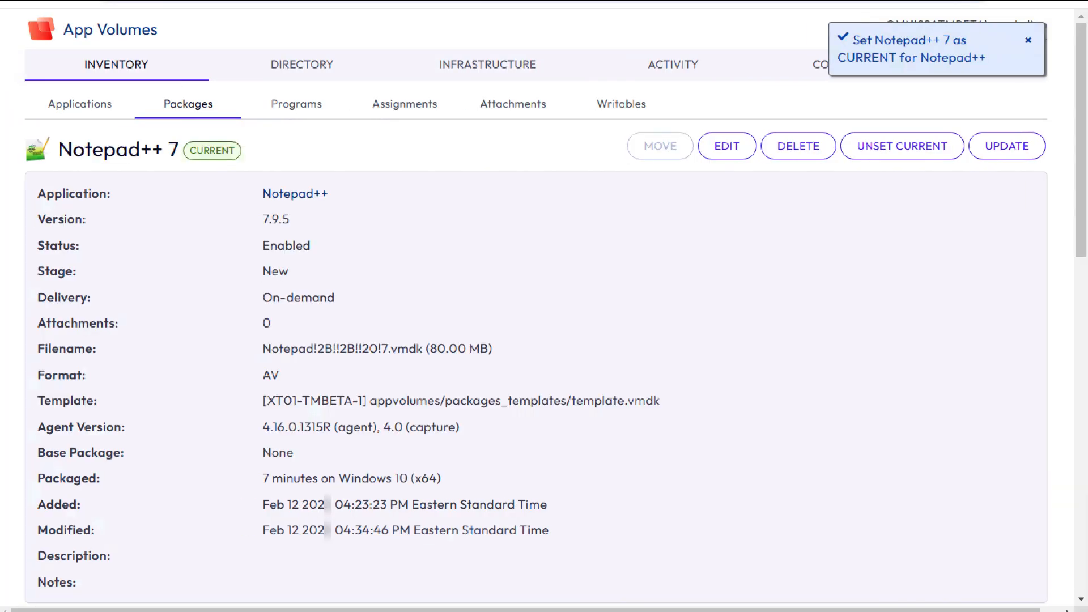